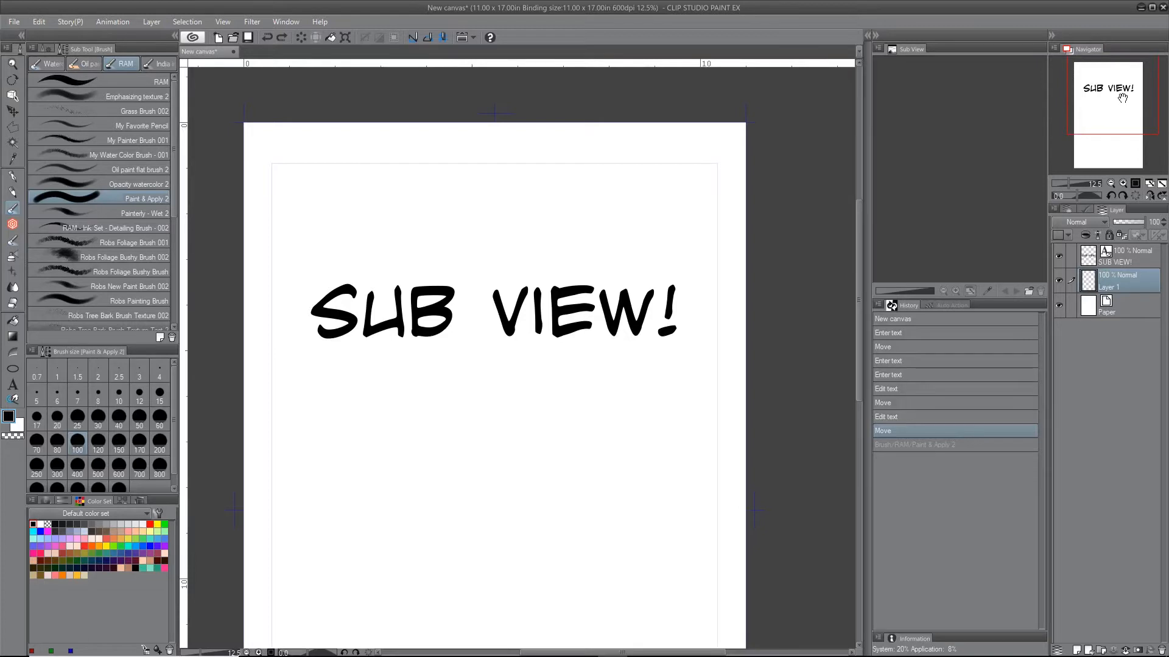
pyautogui.moveTo(1039, 239)
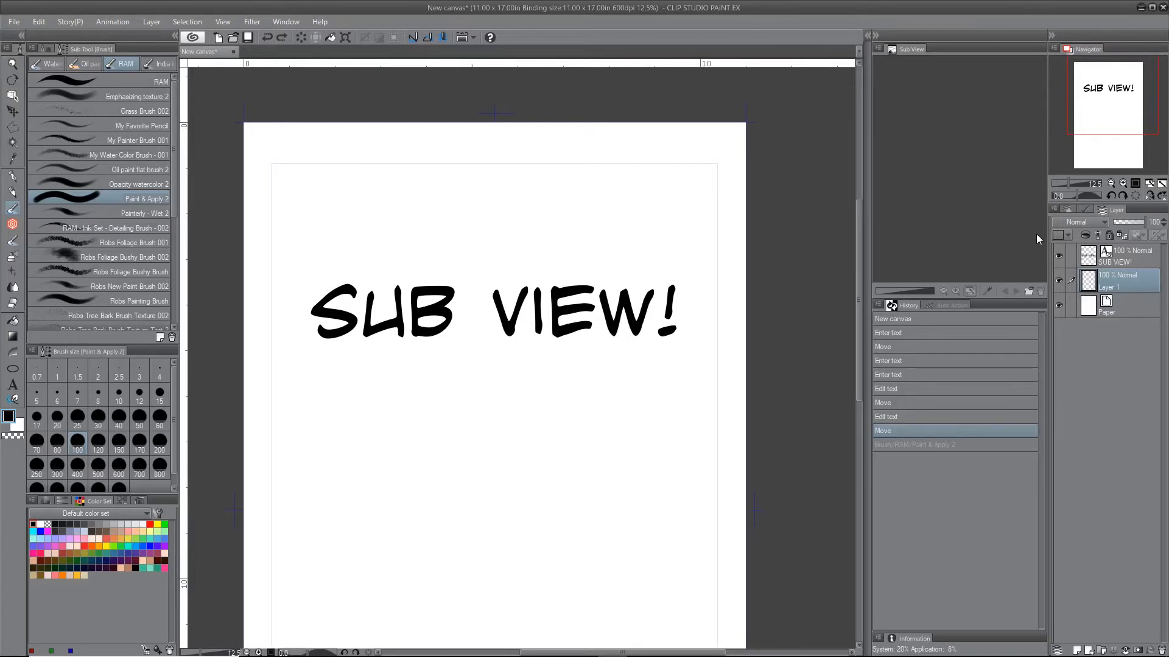
pyautogui.moveTo(1021, 217)
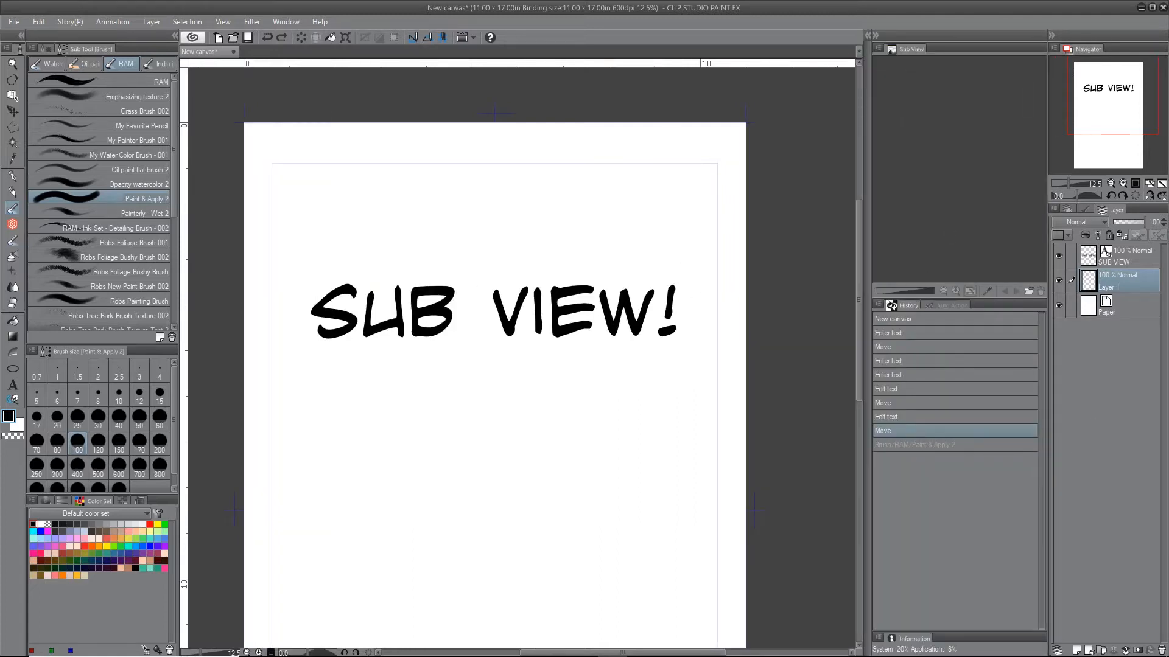
# - Bring the Sub View palette back from the palettes list
pyautogui.click(285, 21)
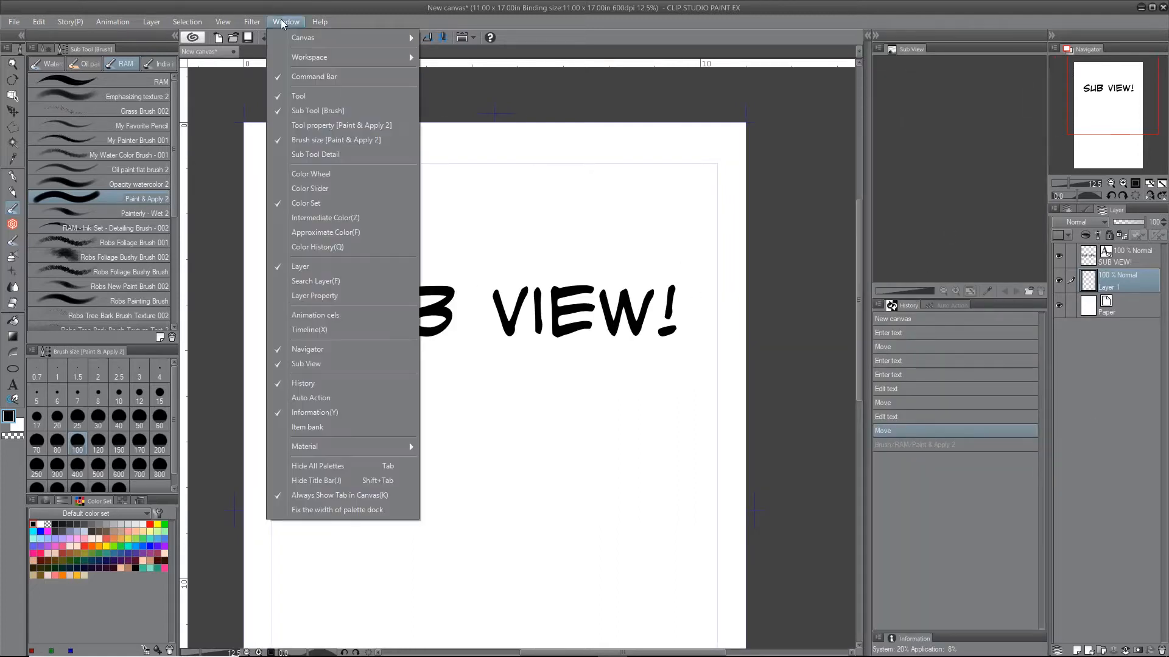
pyautogui.moveTo(372, 364)
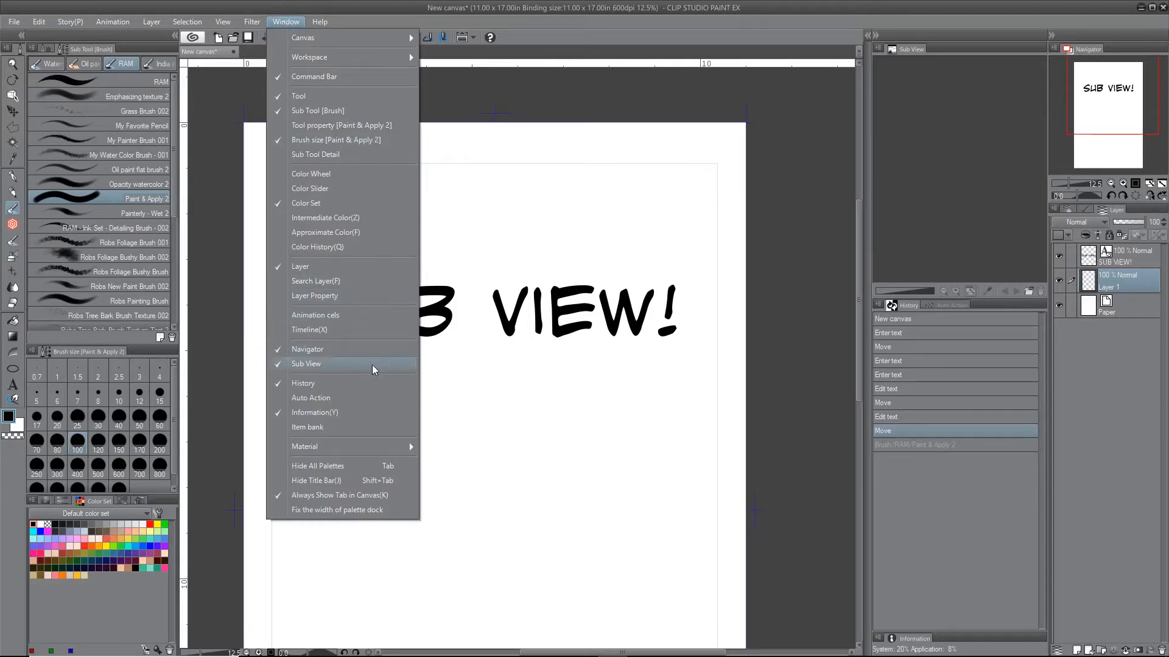
pyautogui.moveTo(318, 366)
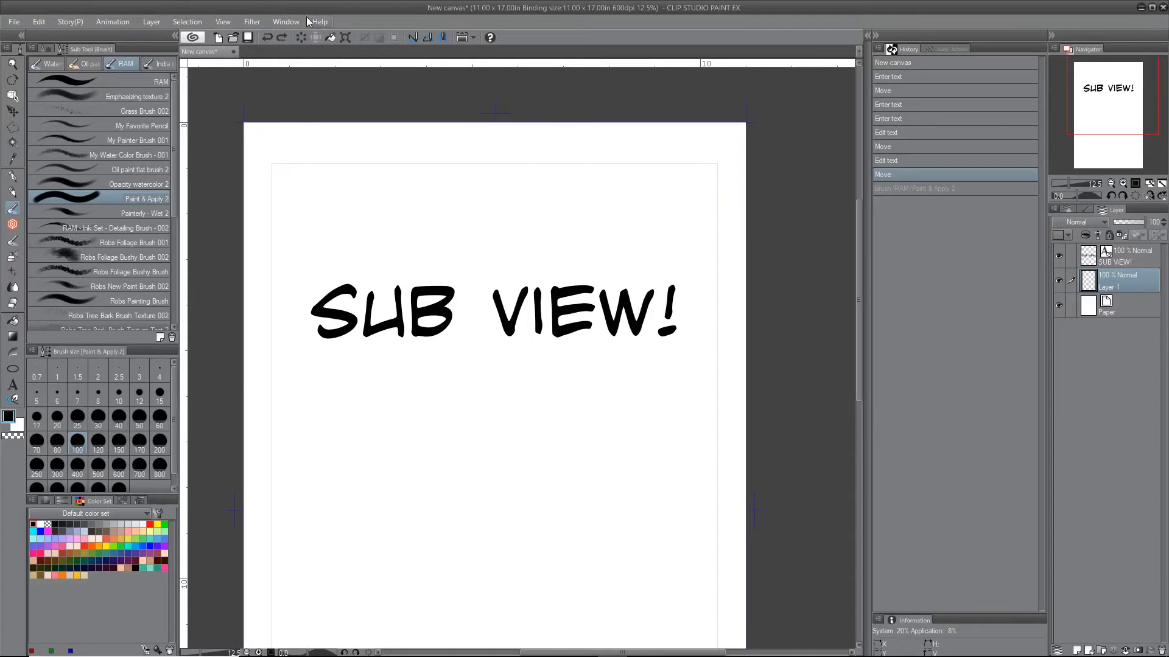
pyautogui.click(285, 20)
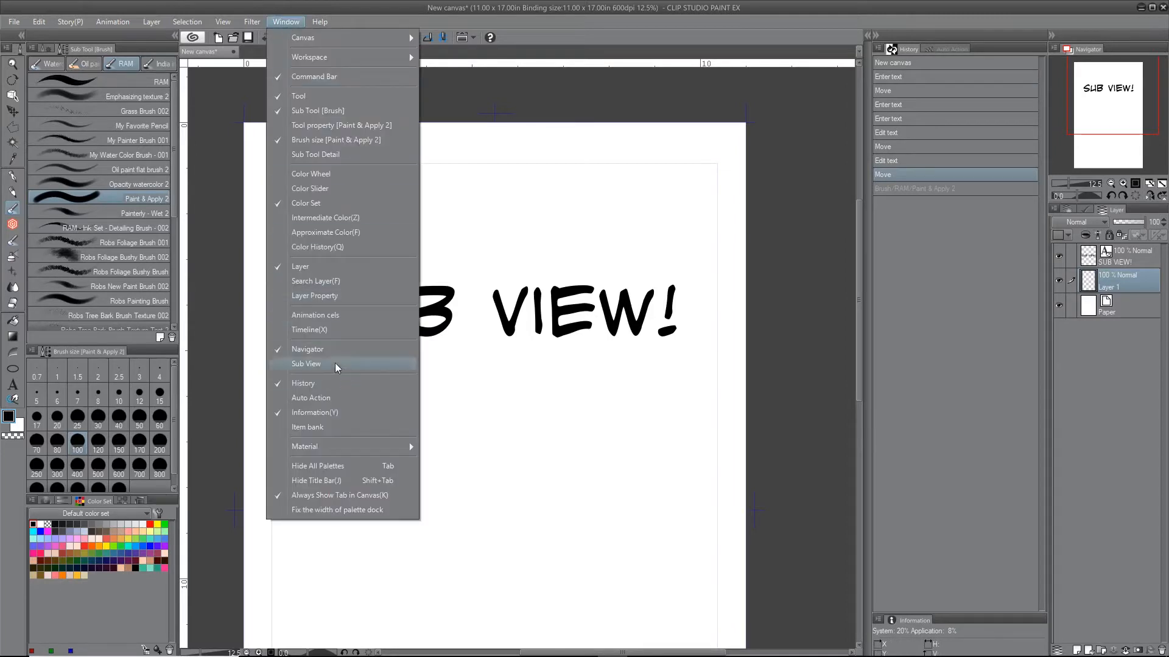
pyautogui.click(307, 364)
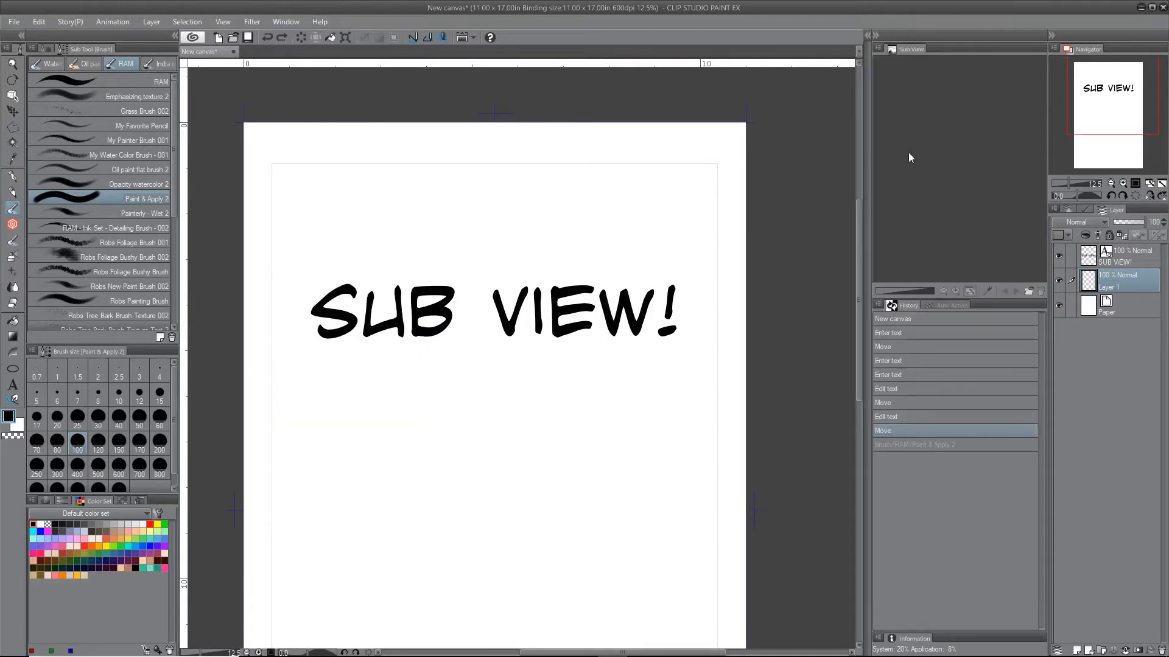
pyautogui.moveTo(1022, 252)
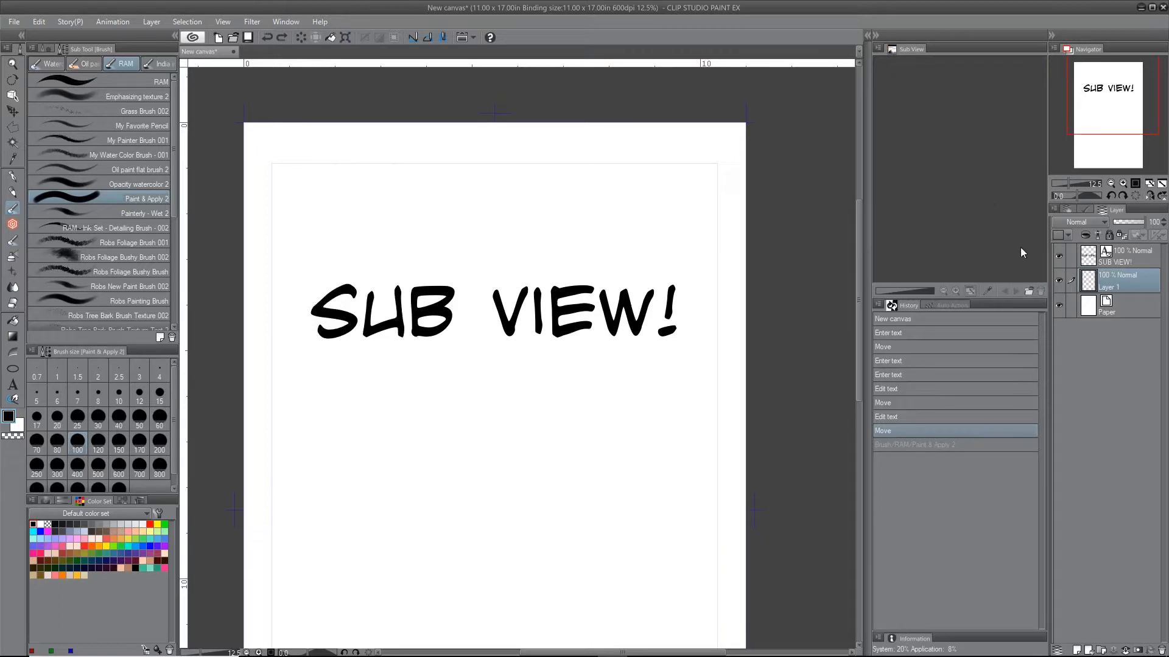
pyautogui.moveTo(1011, 292)
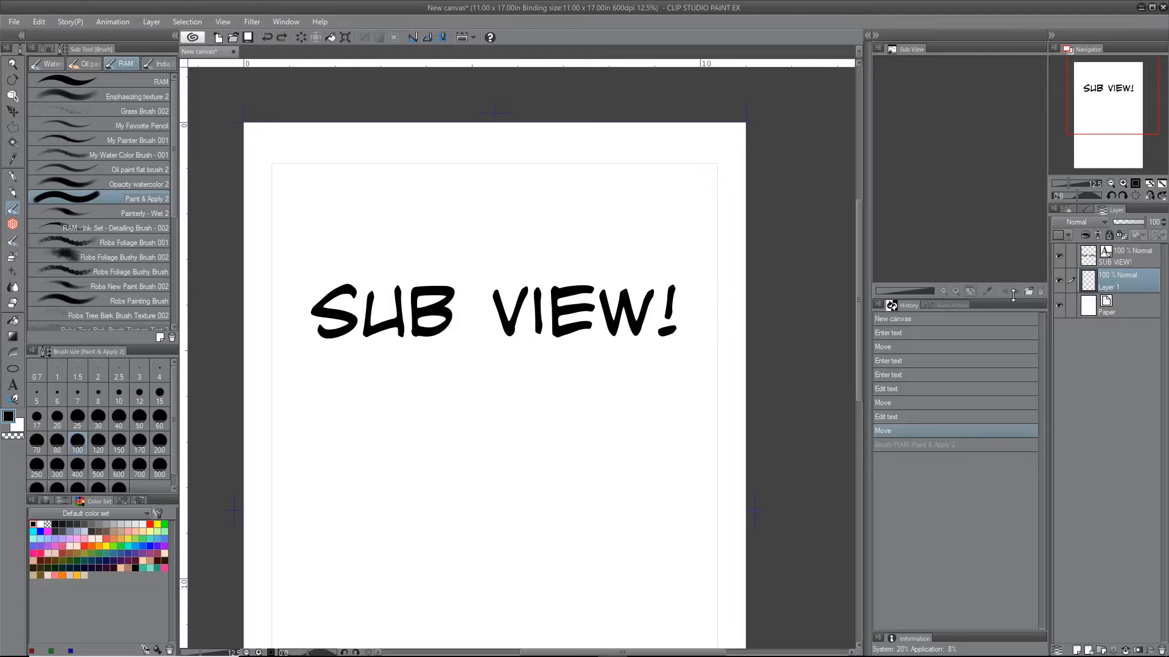
pyautogui.moveTo(793, 316)
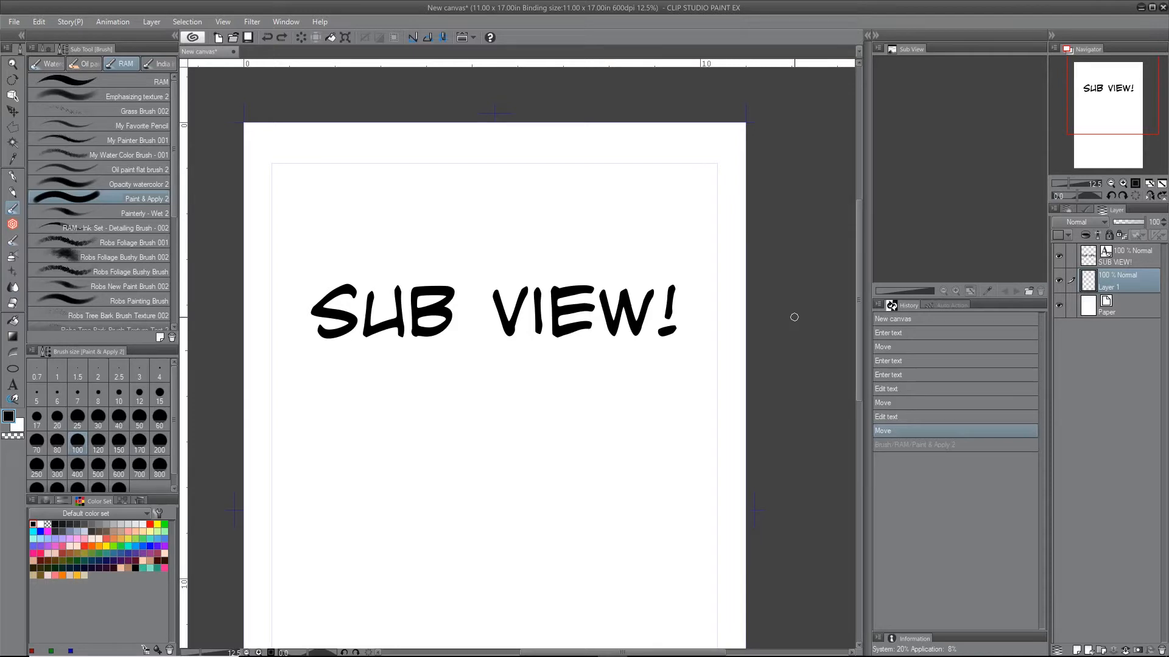
pyautogui.moveTo(983, 78)
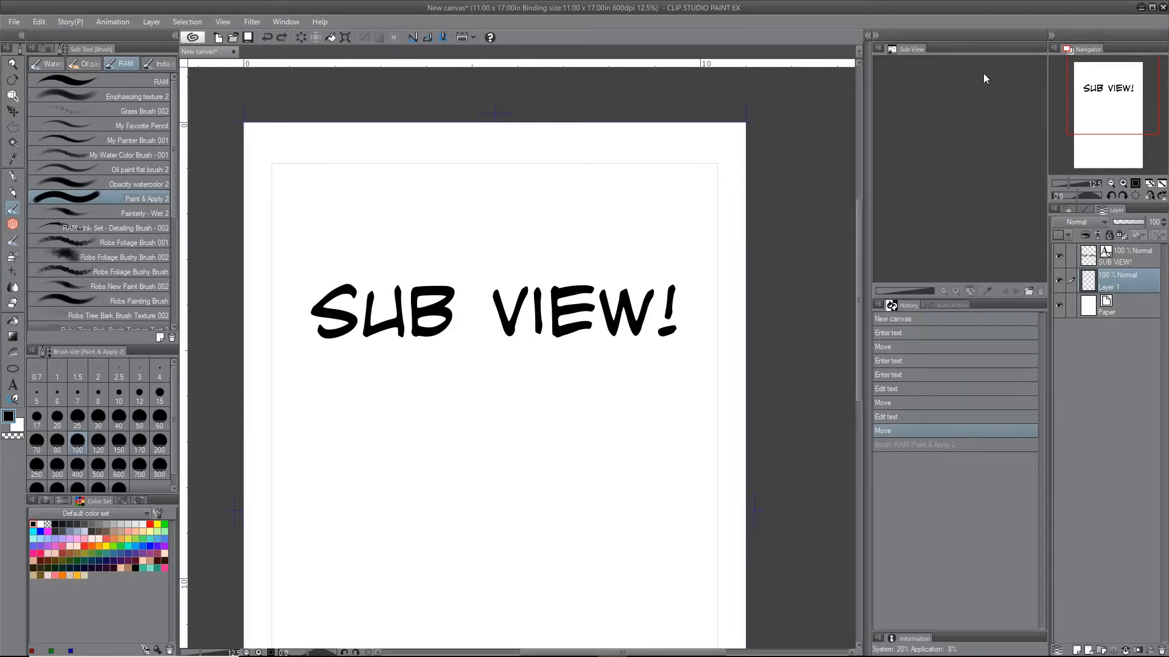
pyautogui.moveTo(1006, 259)
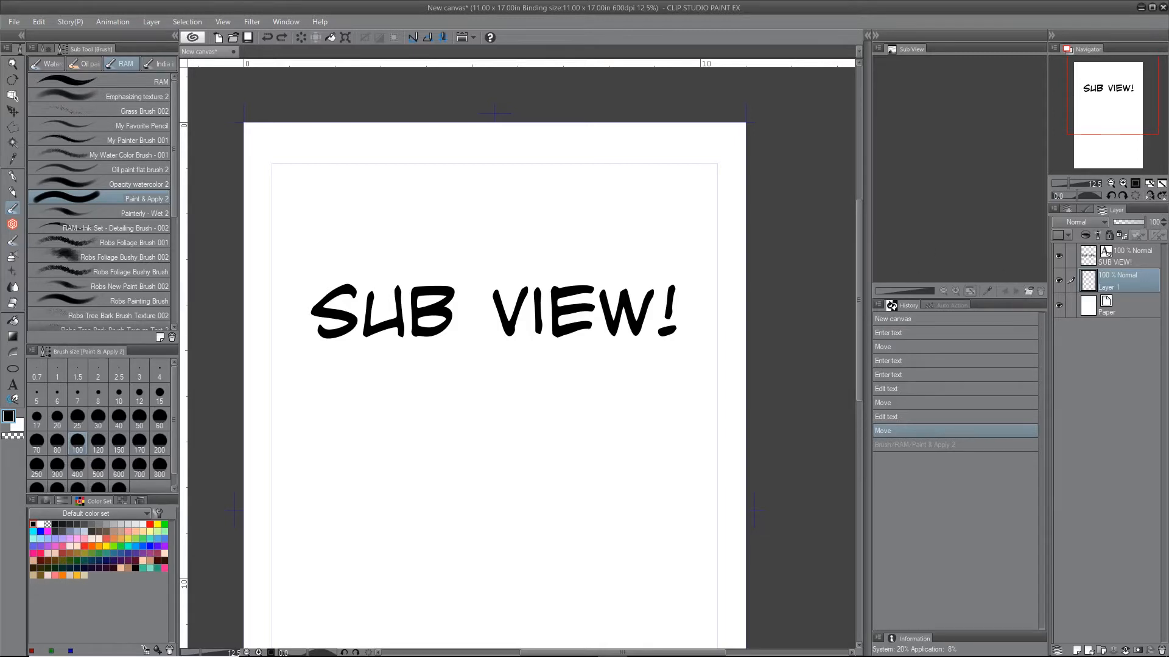
pyautogui.moveTo(1015, 288)
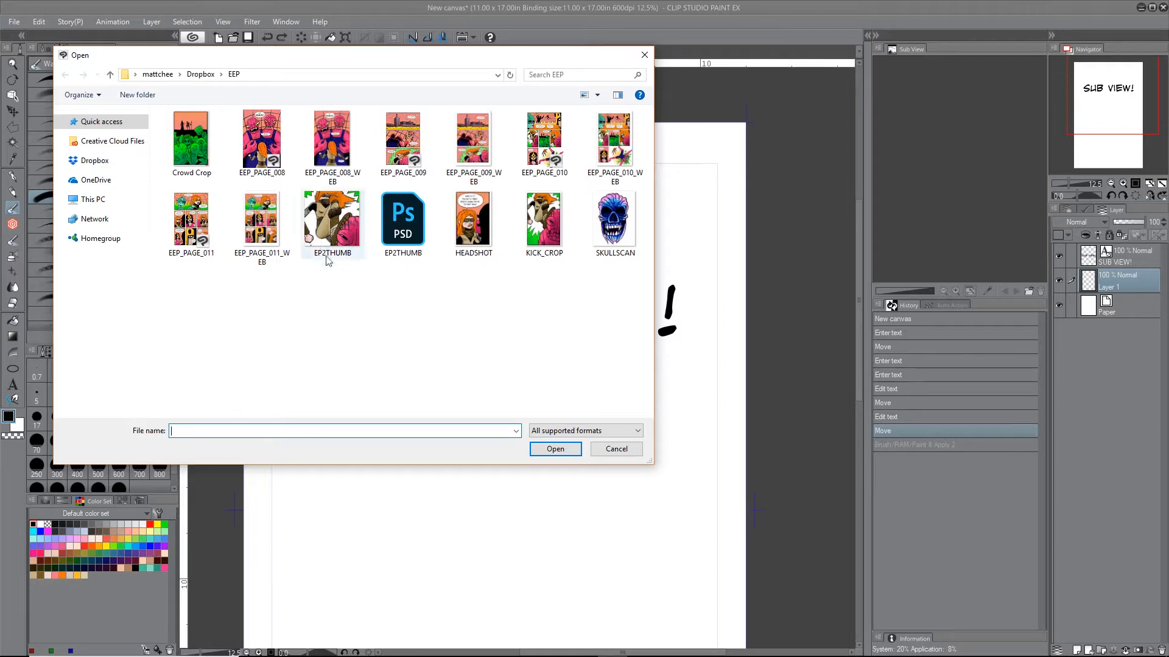
pyautogui.moveTo(474, 321)
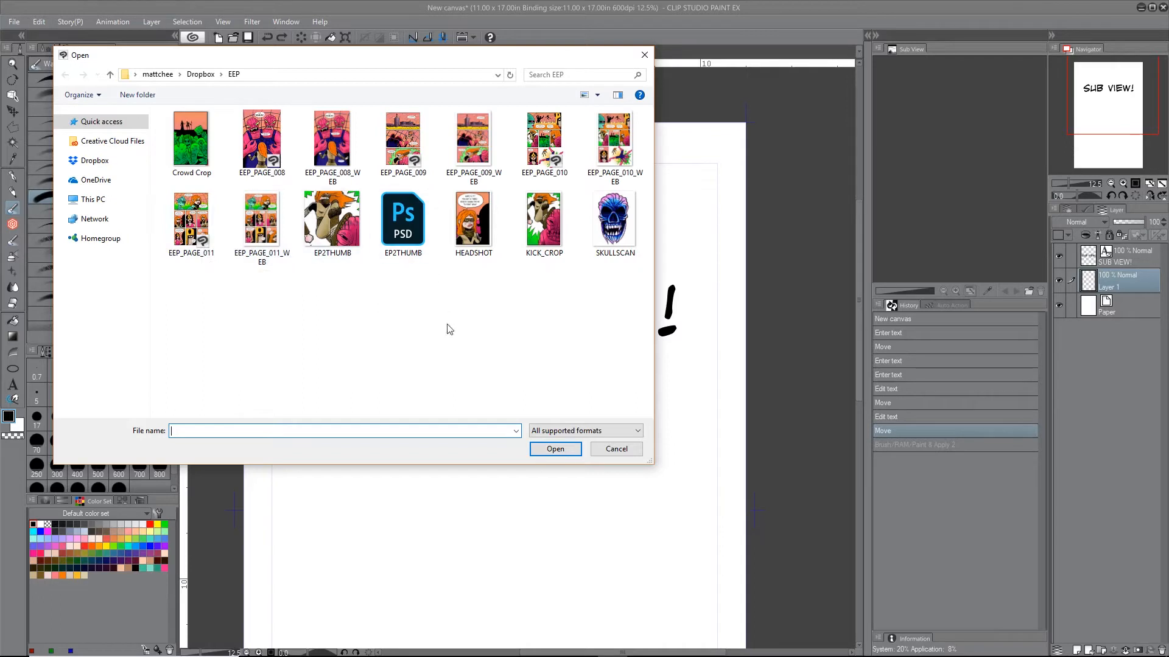
pyautogui.click(583, 431)
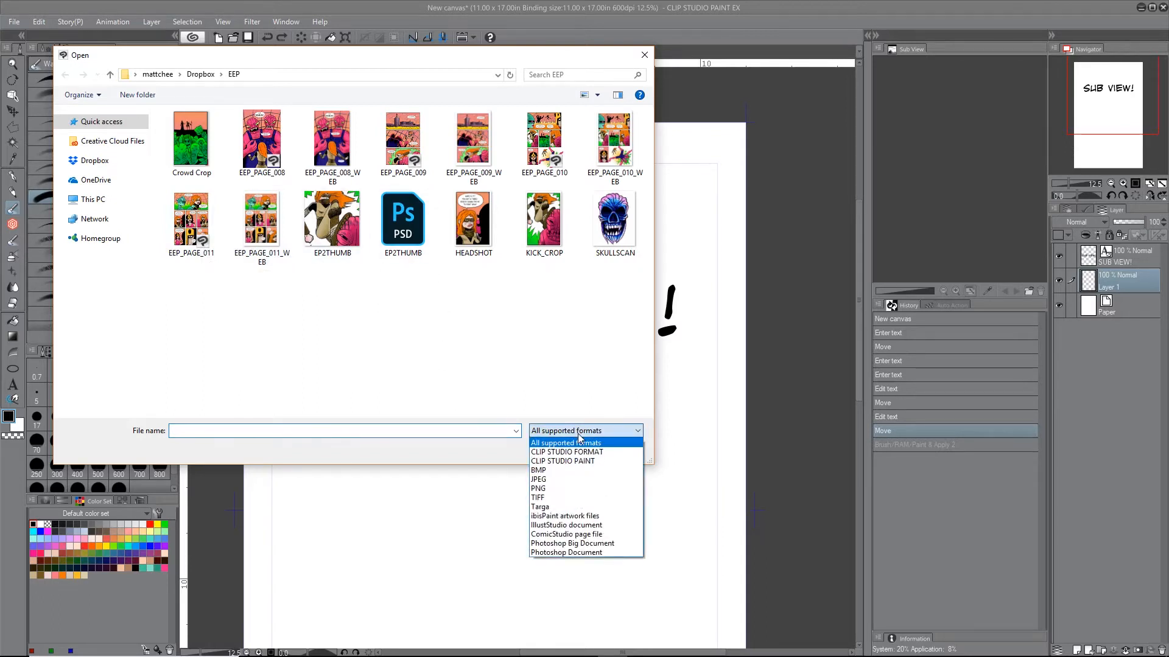
pyautogui.moveTo(566, 452)
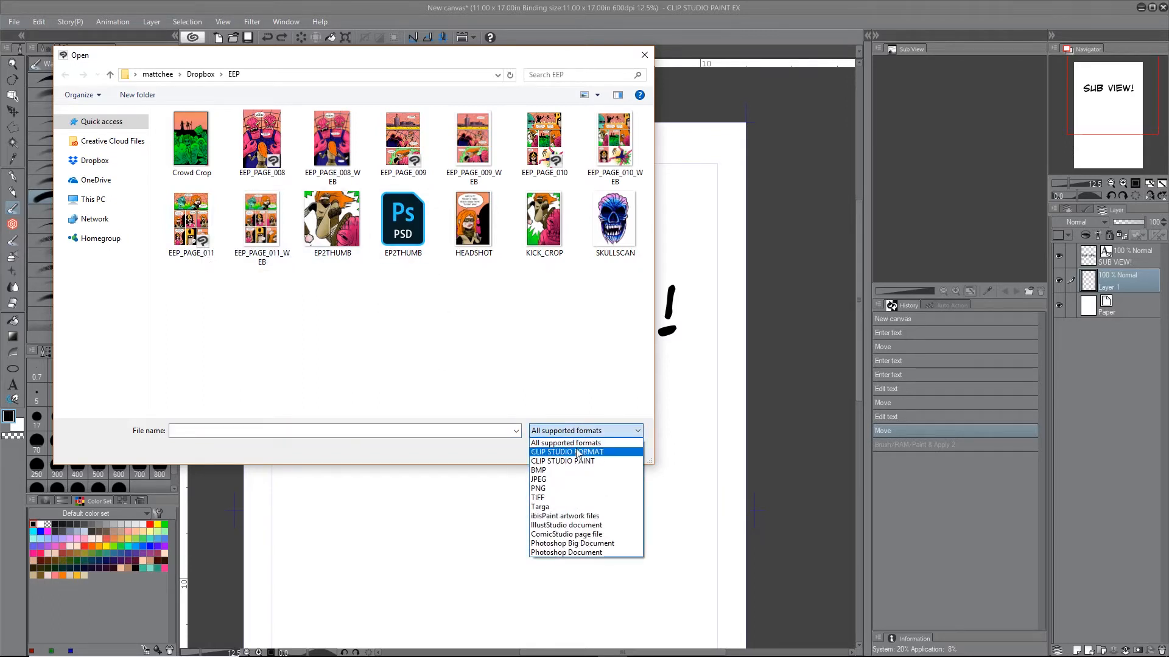
pyautogui.moveTo(562, 460)
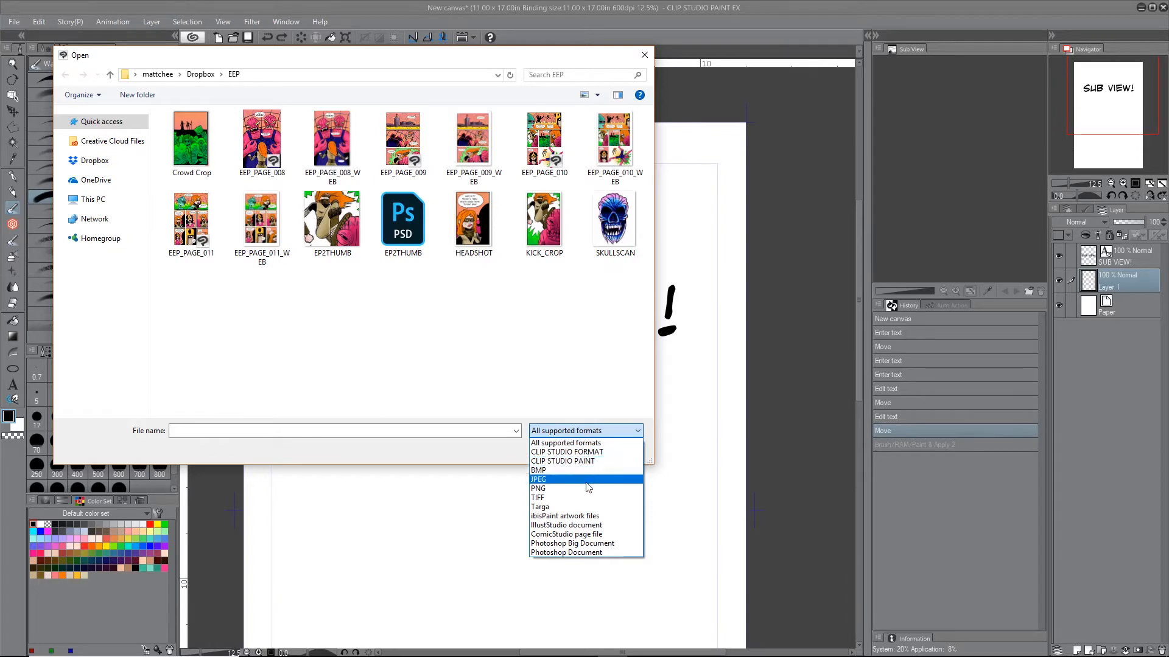
pyautogui.moveTo(594, 510)
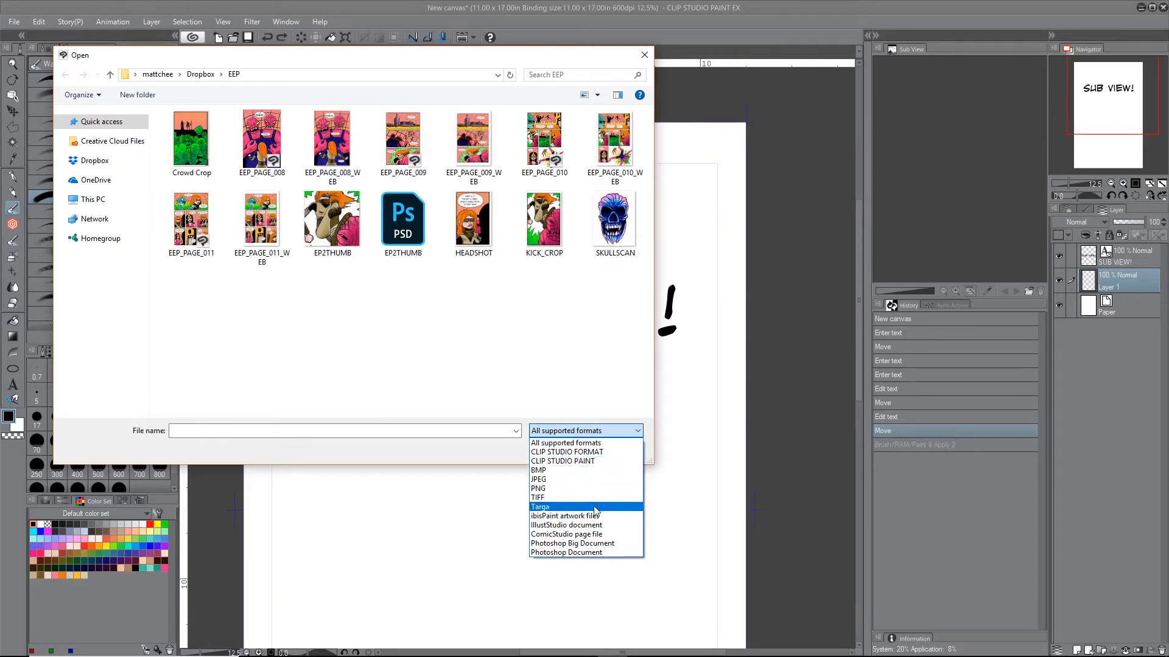
pyautogui.moveTo(563, 516)
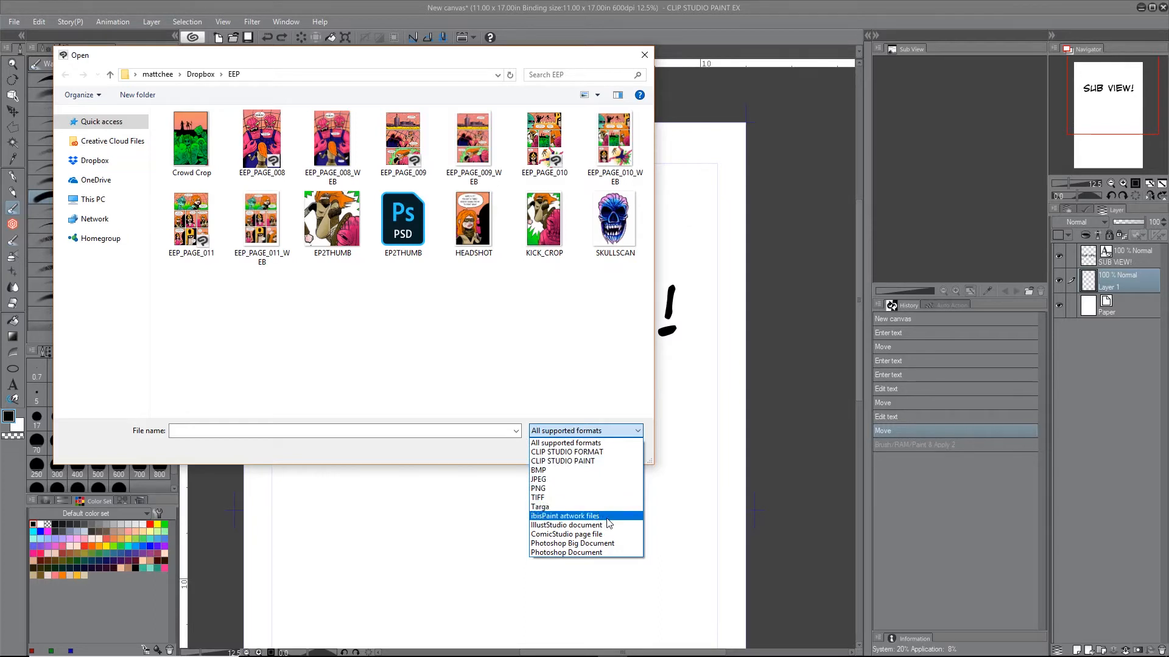
pyautogui.moveTo(607, 526)
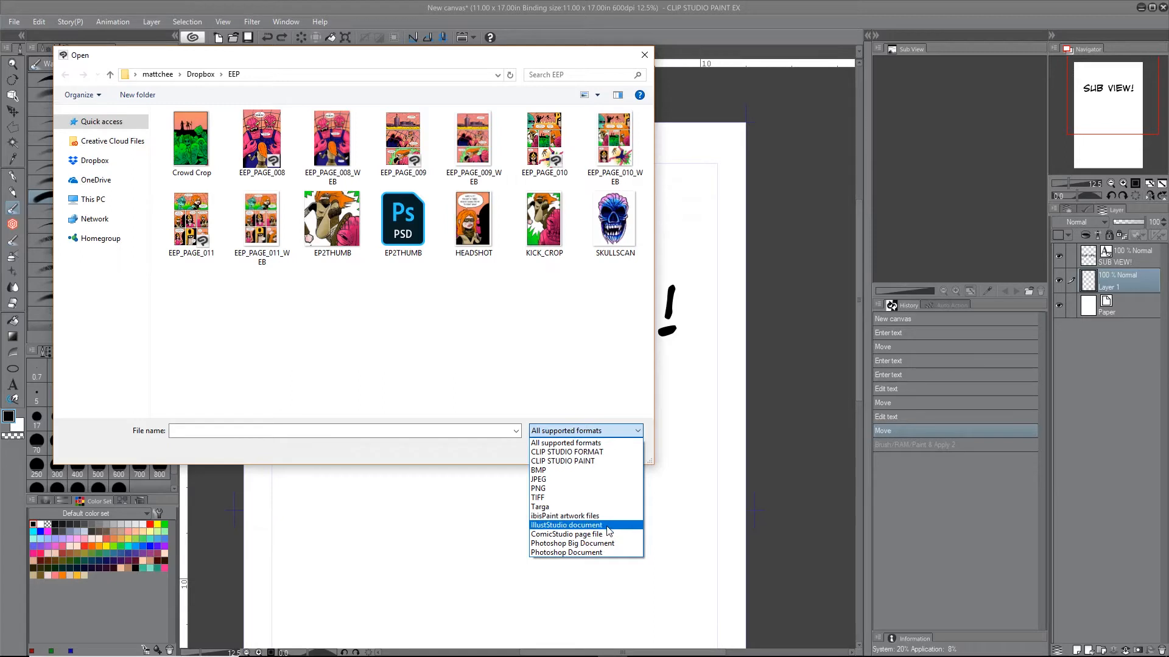
pyautogui.moveTo(429, 318)
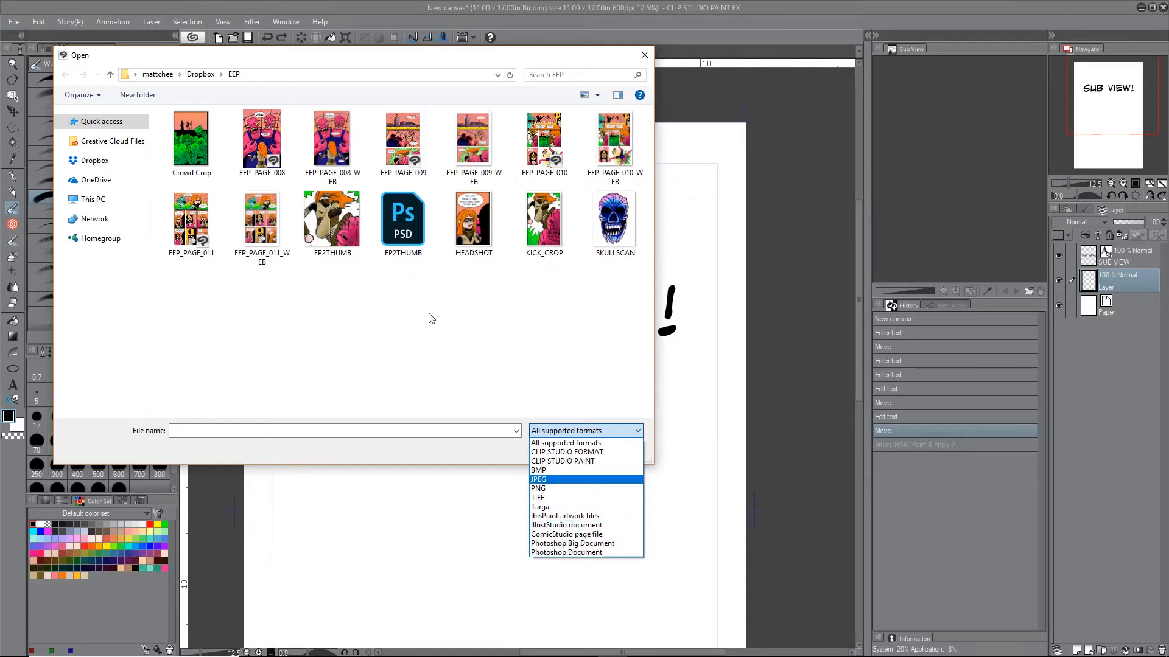
pyautogui.click(584, 431)
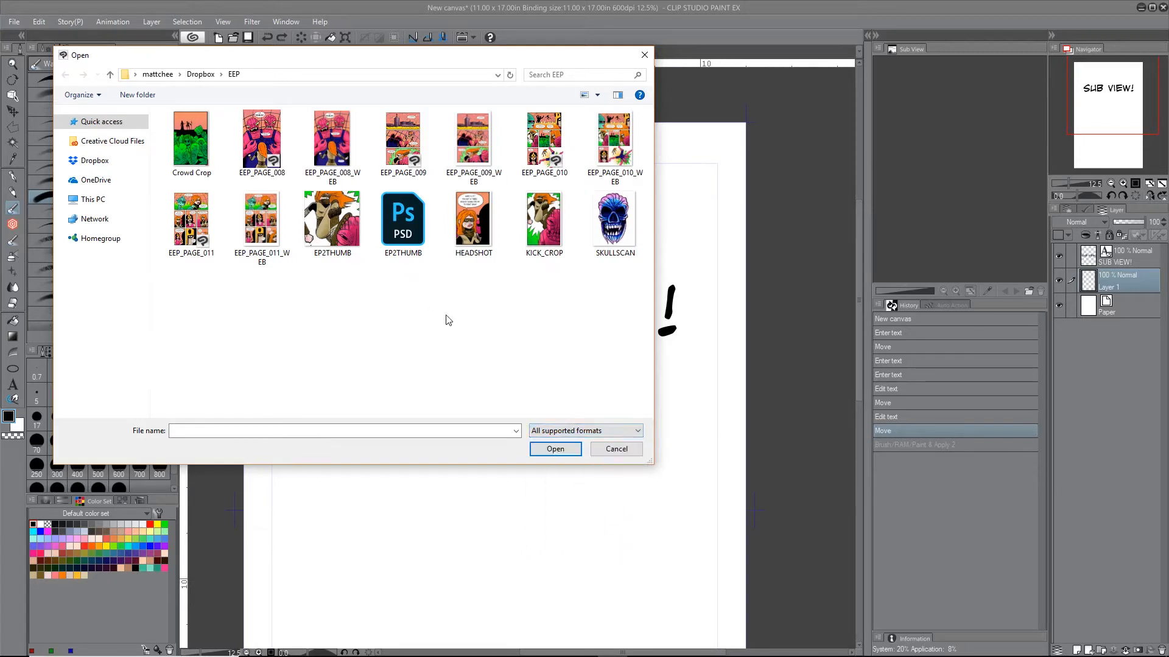
# - Load EP2THUMB, EEP_PAGE_009_WEB and EEP_PAGE_010 into the Sub View as references
pyautogui.click(403, 218)
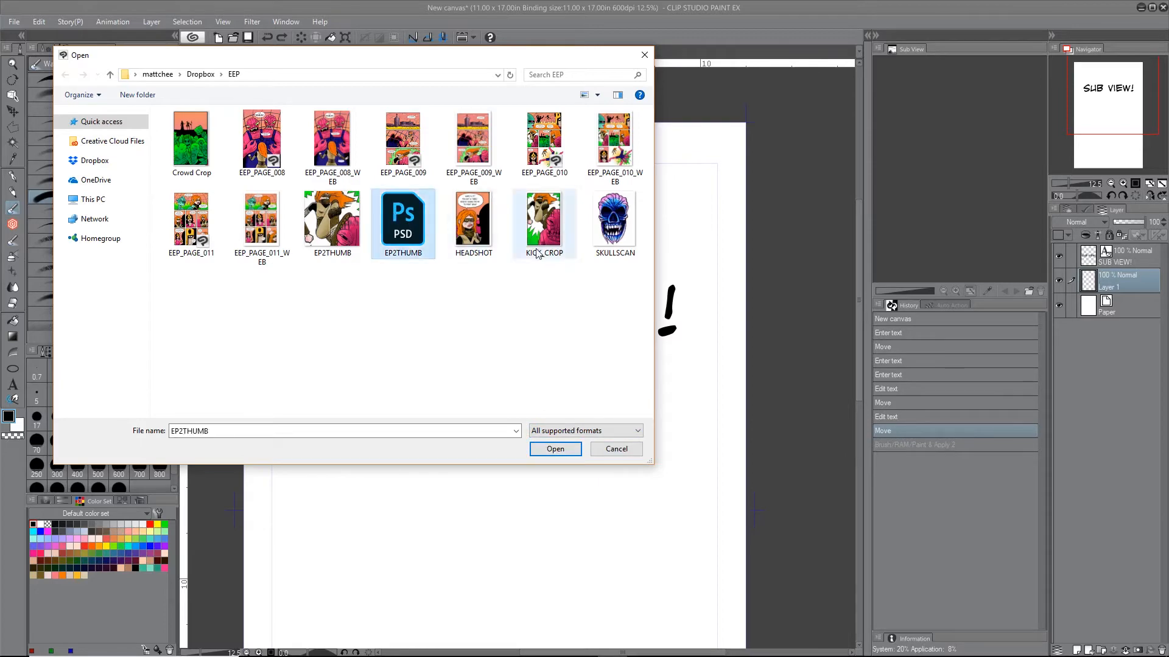
pyautogui.click(555, 449)
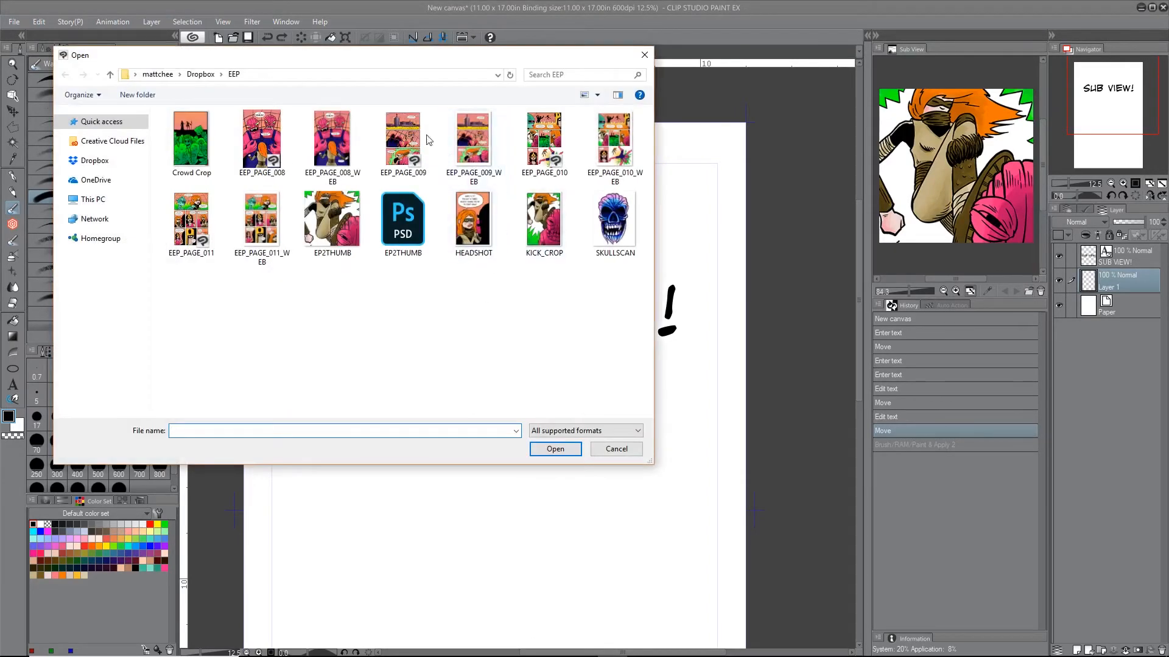
pyautogui.click(474, 140)
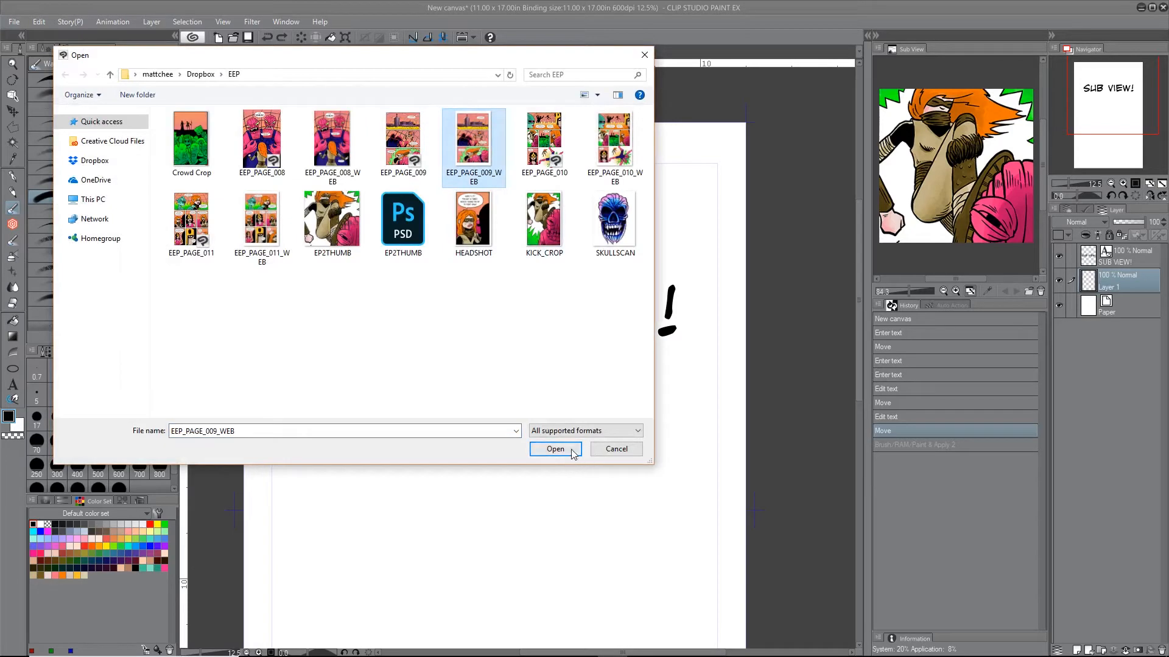
pyautogui.click(555, 449)
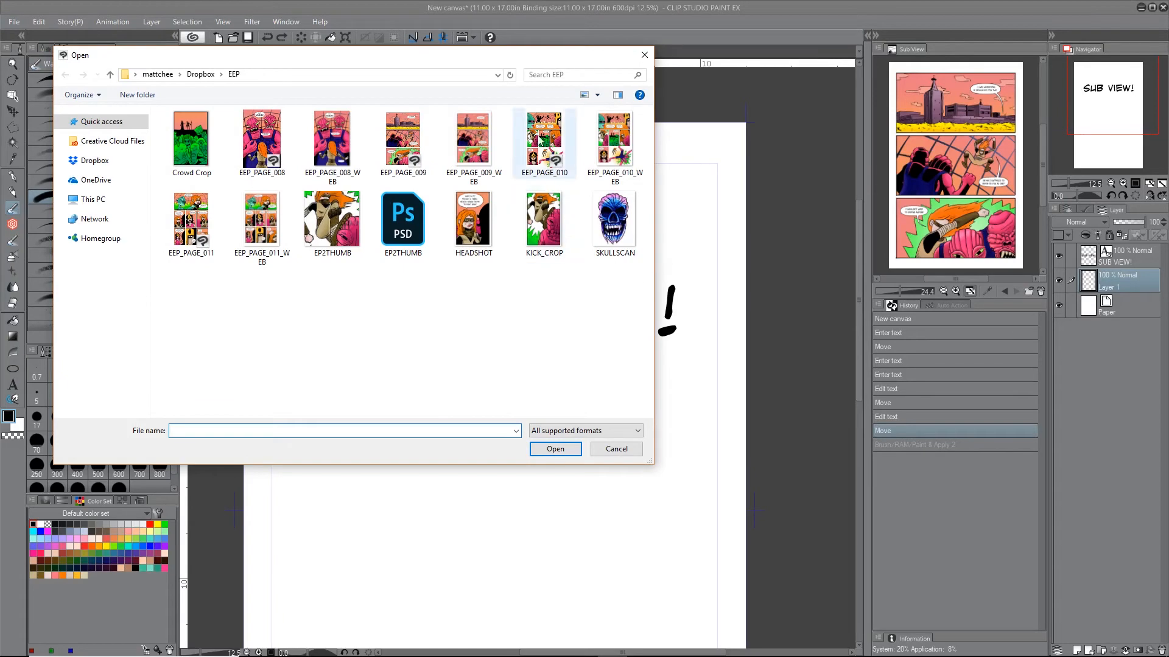
pyautogui.click(543, 138)
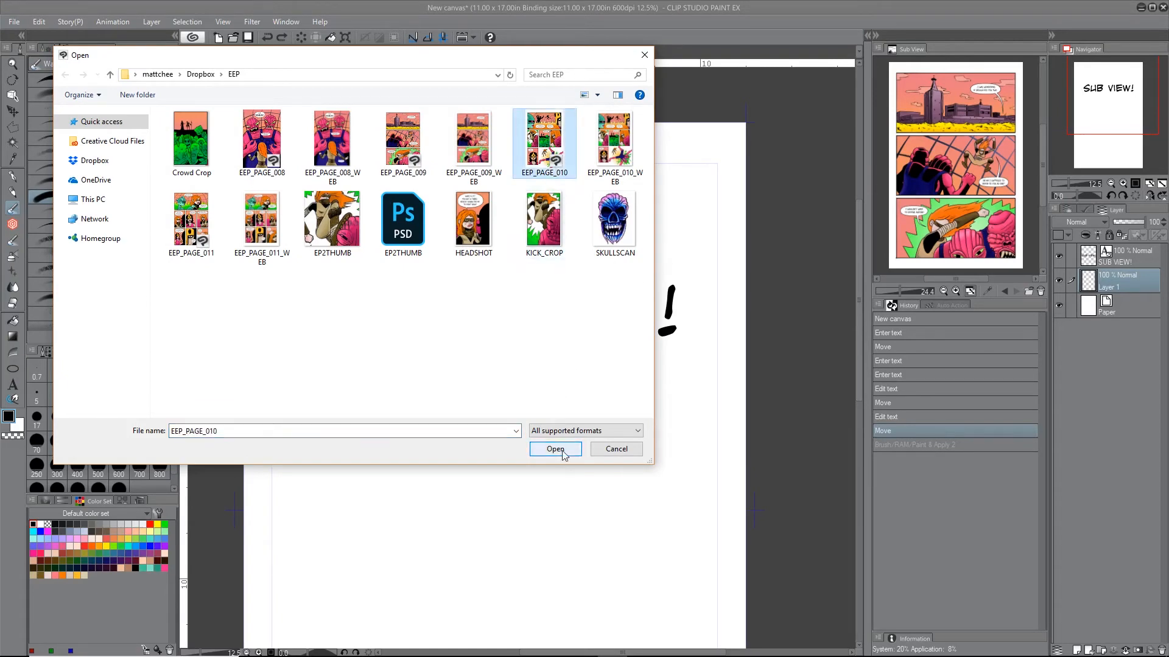
pyautogui.click(555, 449)
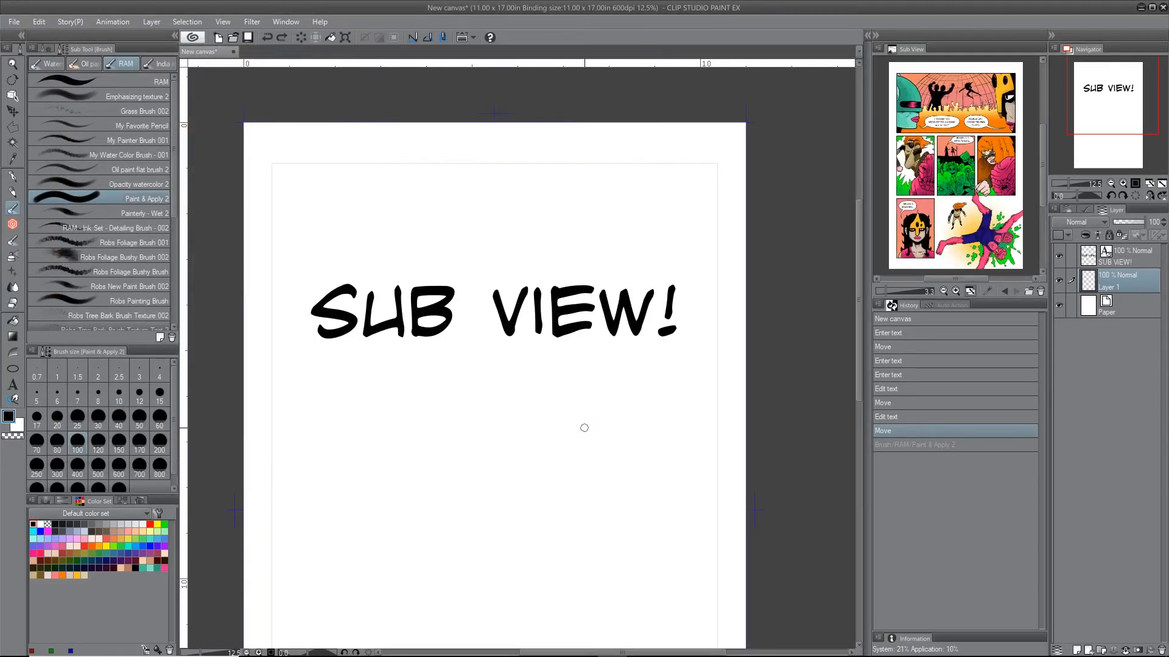
pyautogui.moveTo(951, 175)
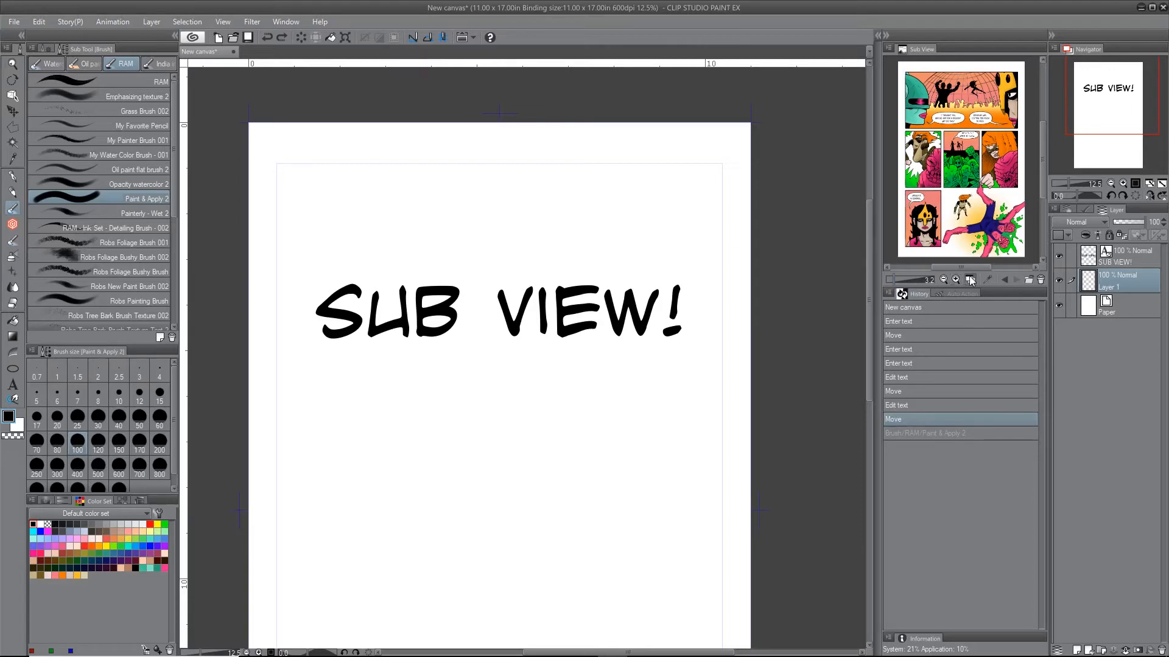
pyautogui.moveTo(945, 280)
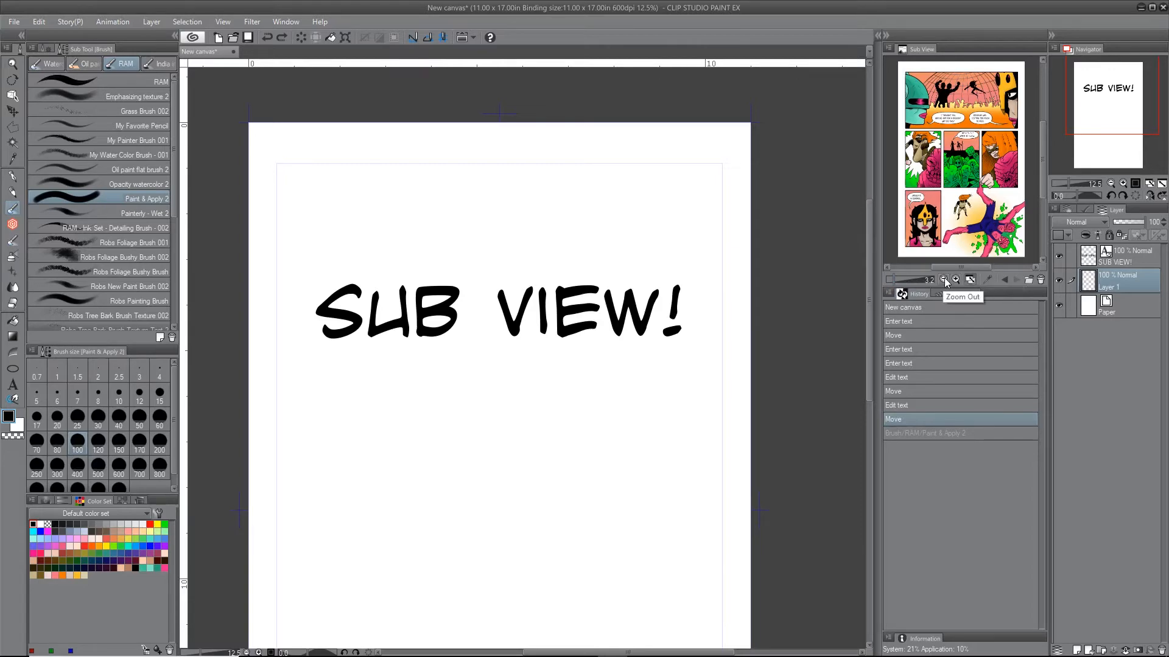
# - Zoom and flip through the Sub View pages, then fit the whole comic page in the viewer
pyautogui.click(942, 280)
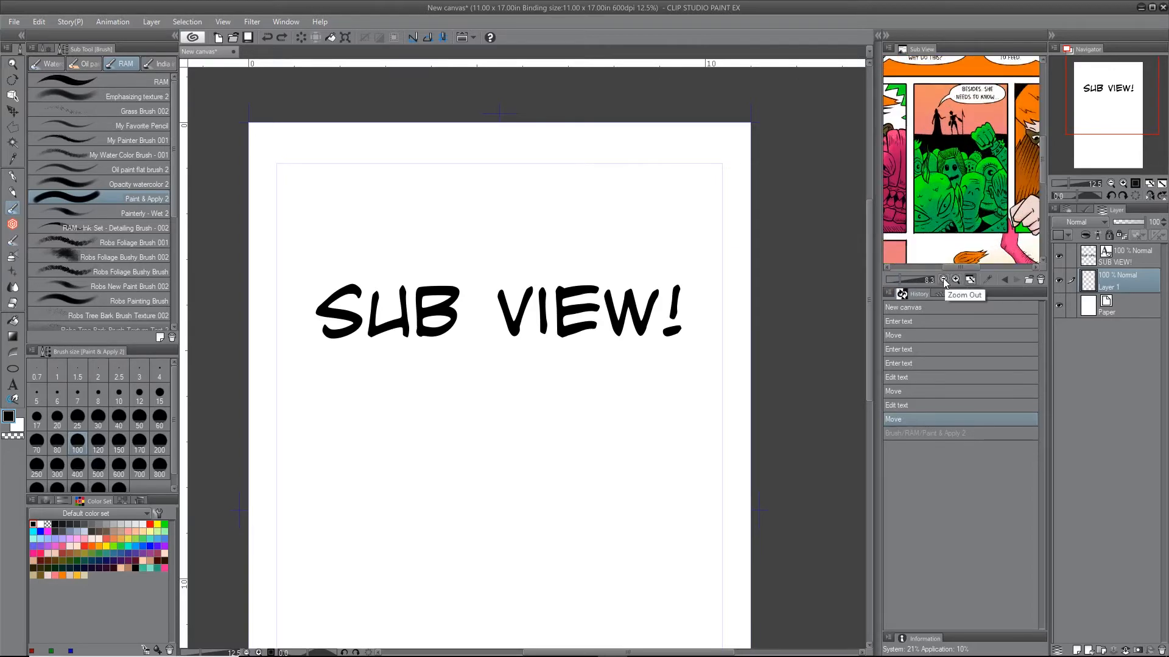
pyautogui.click(942, 279)
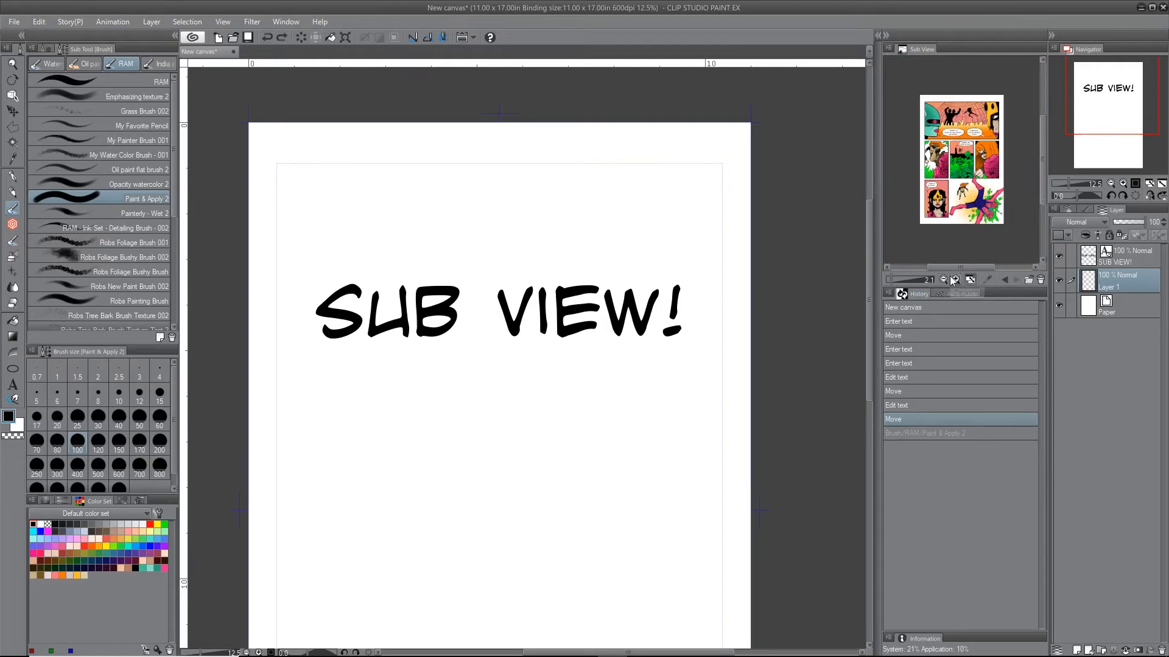
pyautogui.click(1015, 280)
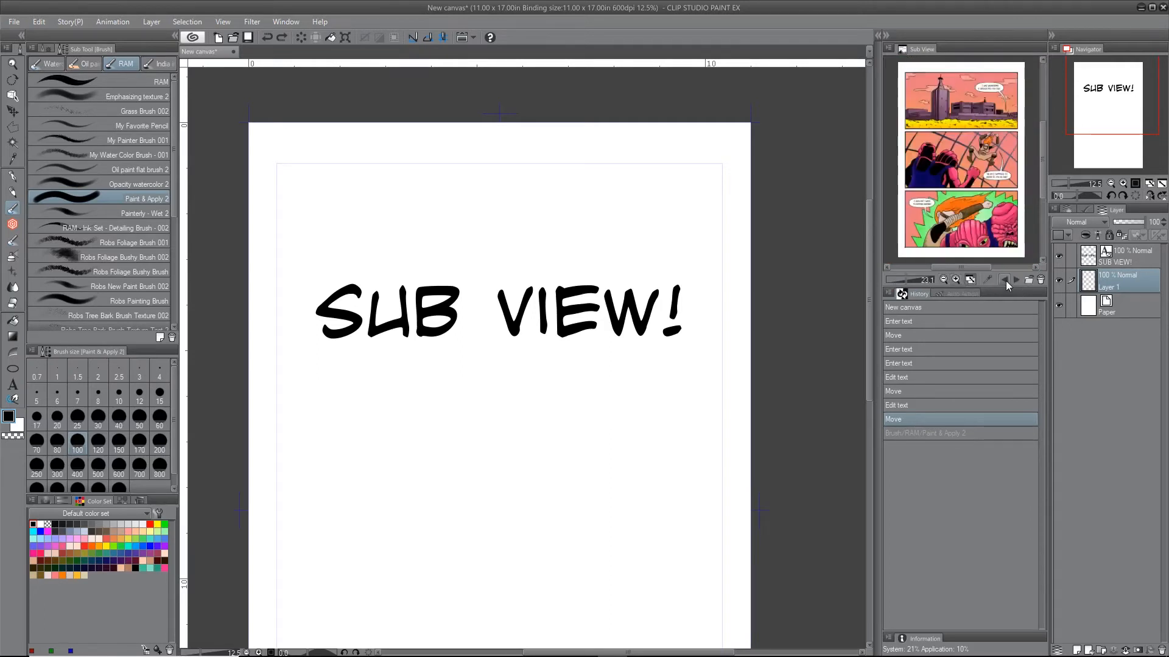
pyautogui.click(942, 280)
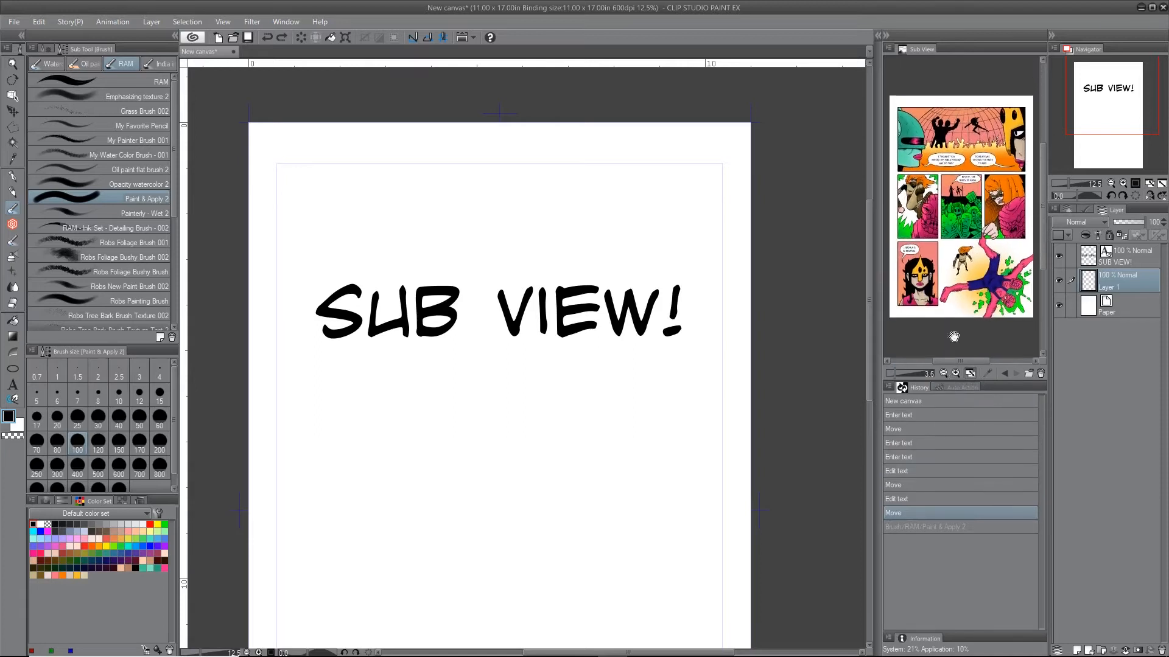
pyautogui.moveTo(884, 314)
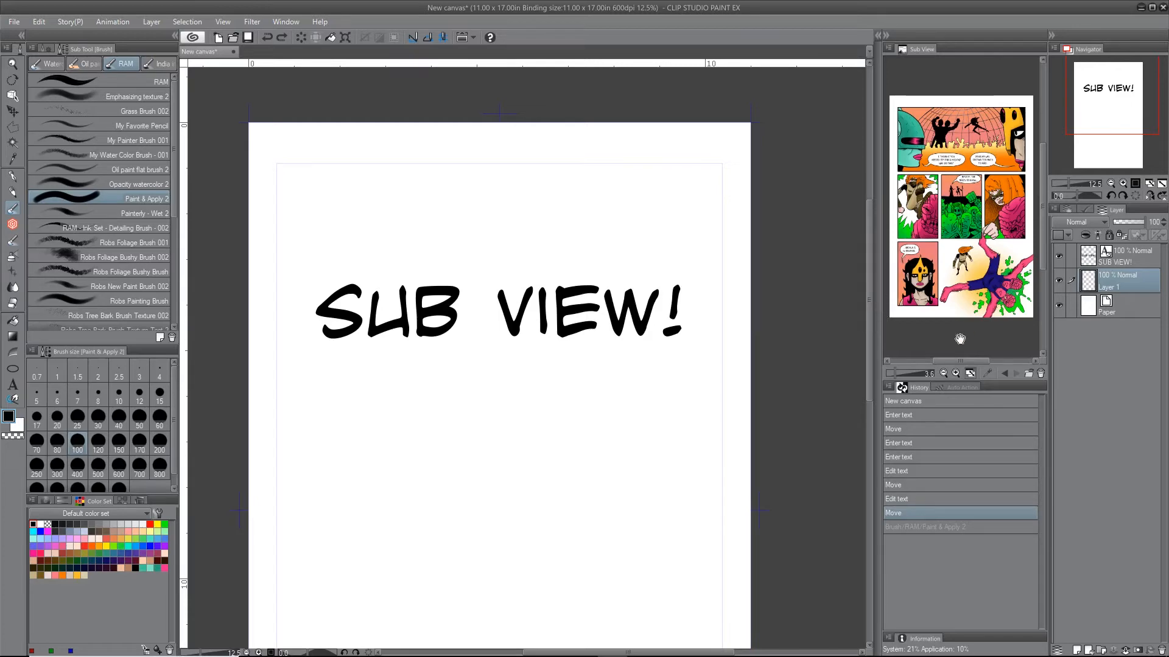
pyautogui.moveTo(897, 375)
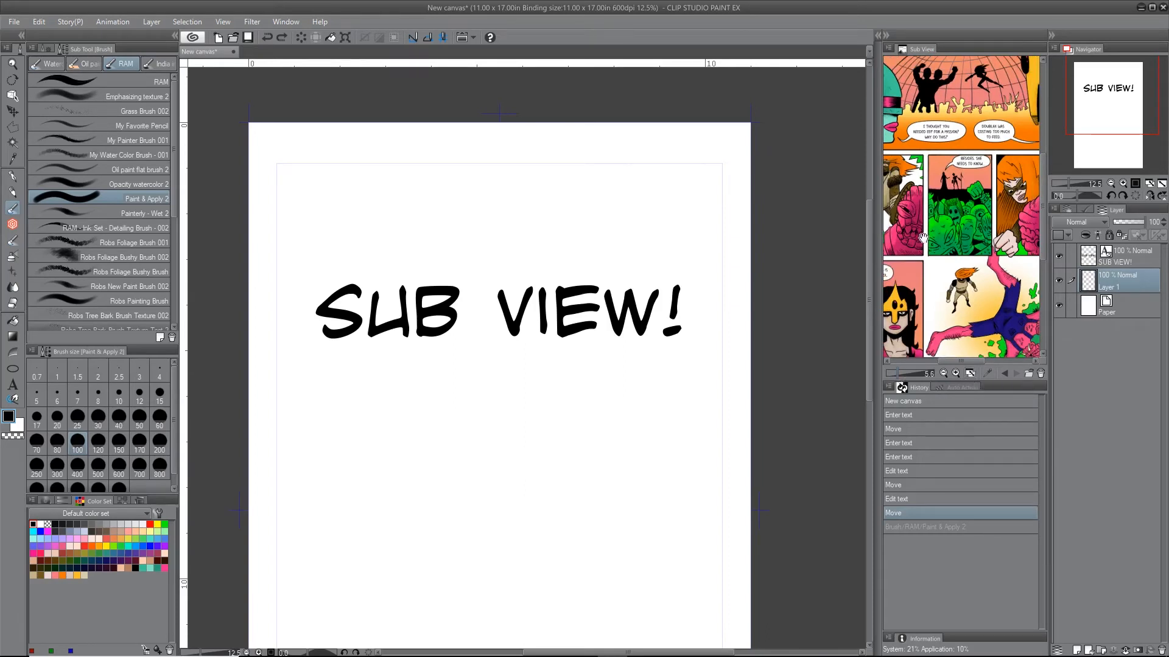
pyautogui.click(954, 374)
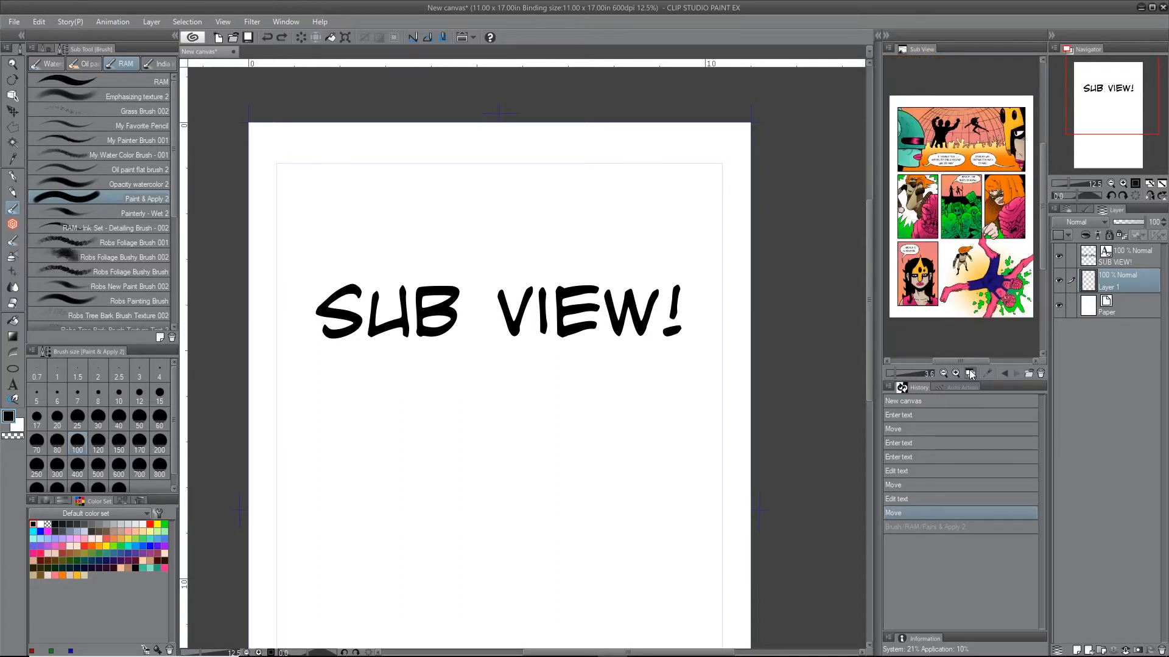
pyautogui.moveTo(962, 337)
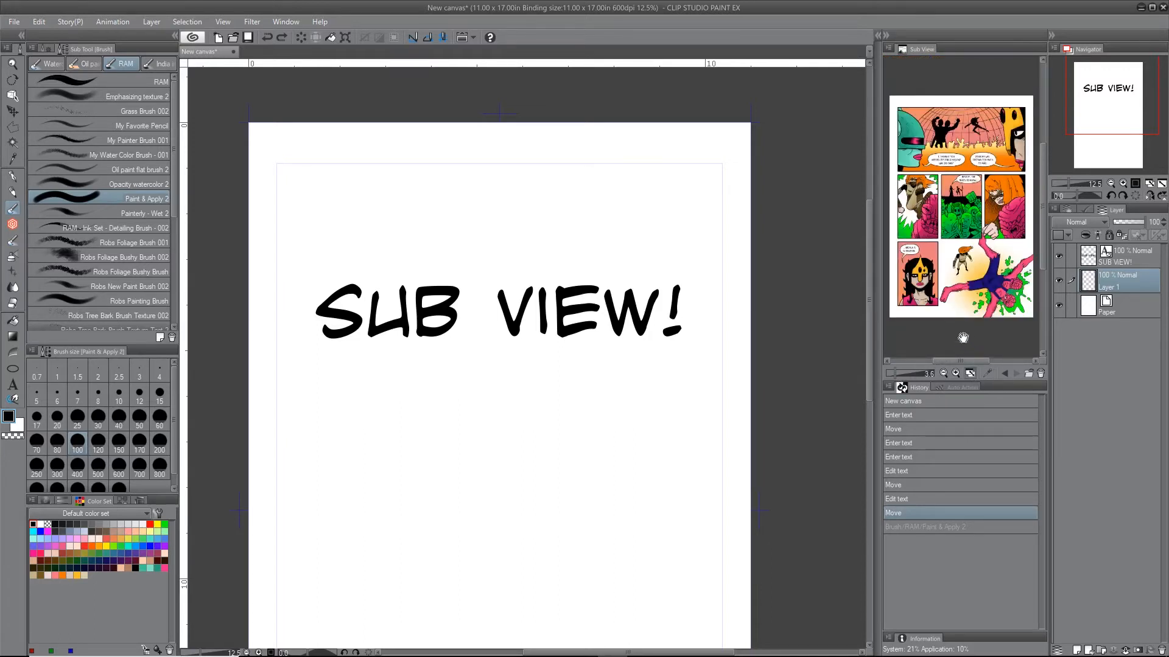
pyautogui.moveTo(860, 285)
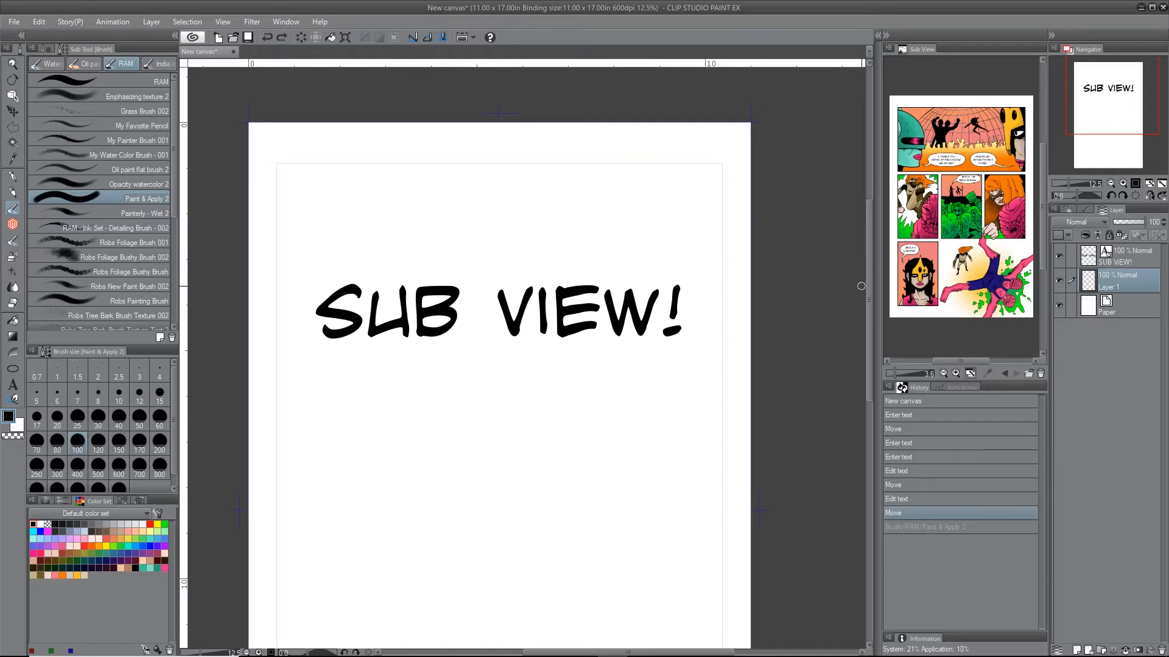
pyautogui.moveTo(989, 374)
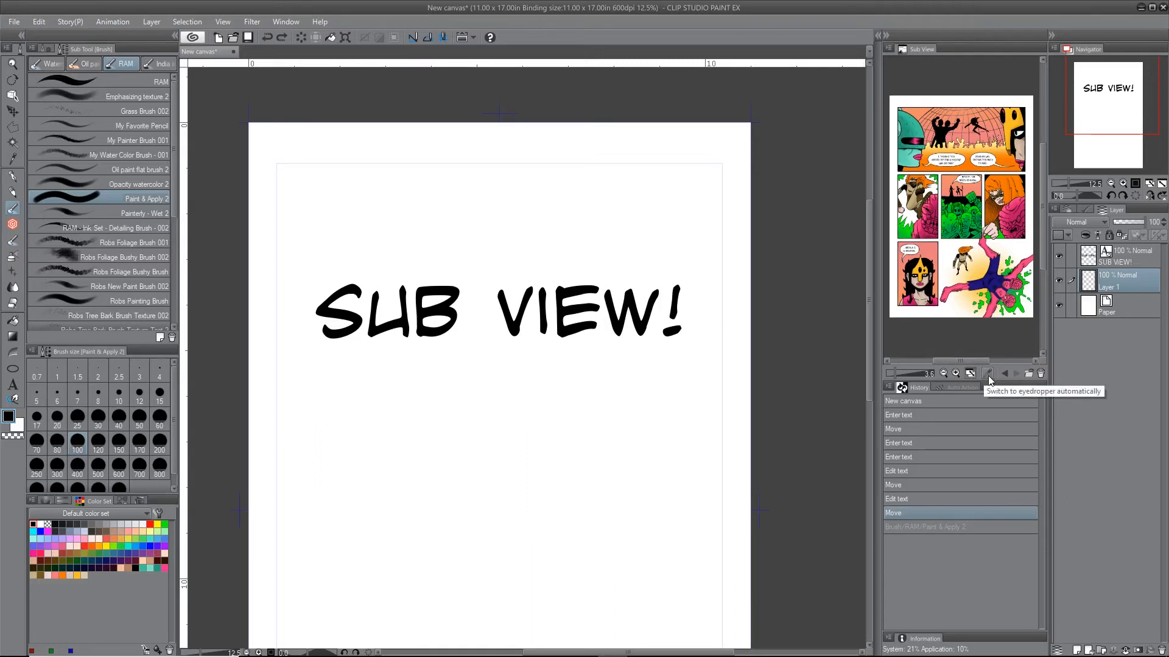
pyautogui.moveTo(988, 380)
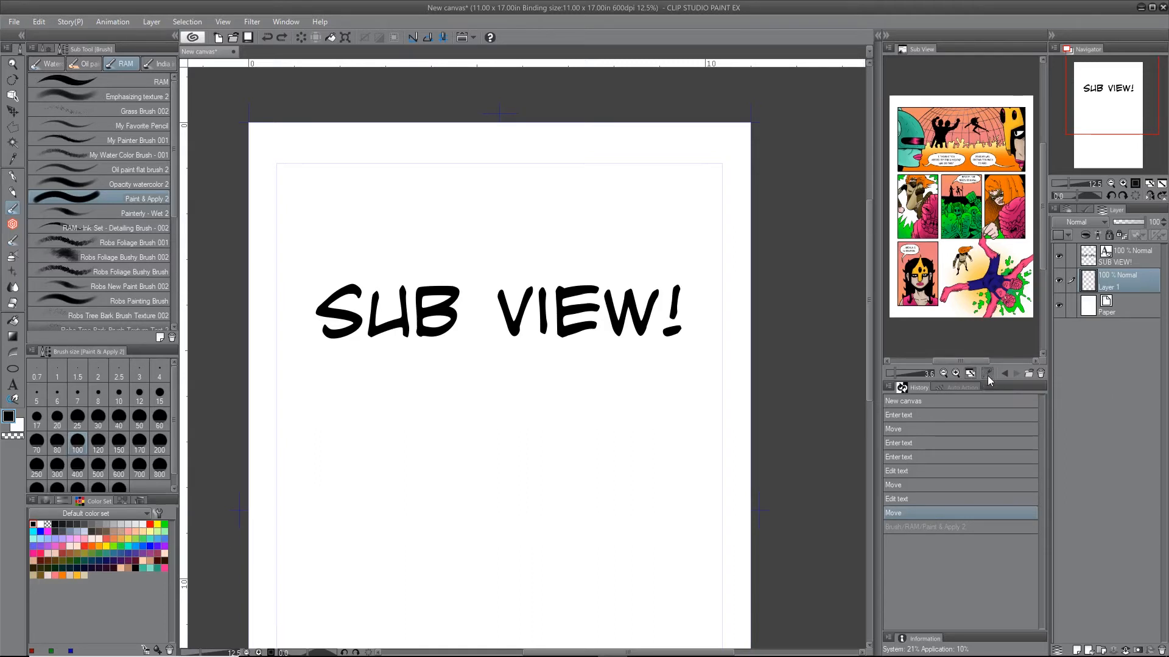
pyautogui.moveTo(449, 424)
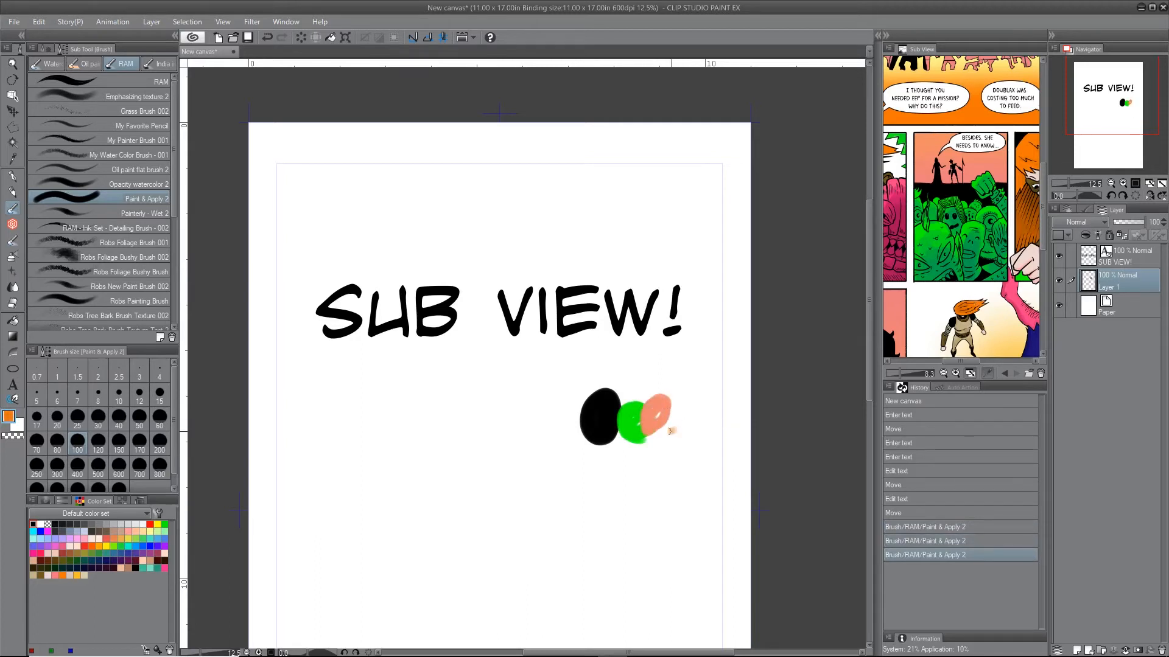
# - Paint an orange dab over the peach one and sample a pink from the reference page
pyautogui.click(659, 418)
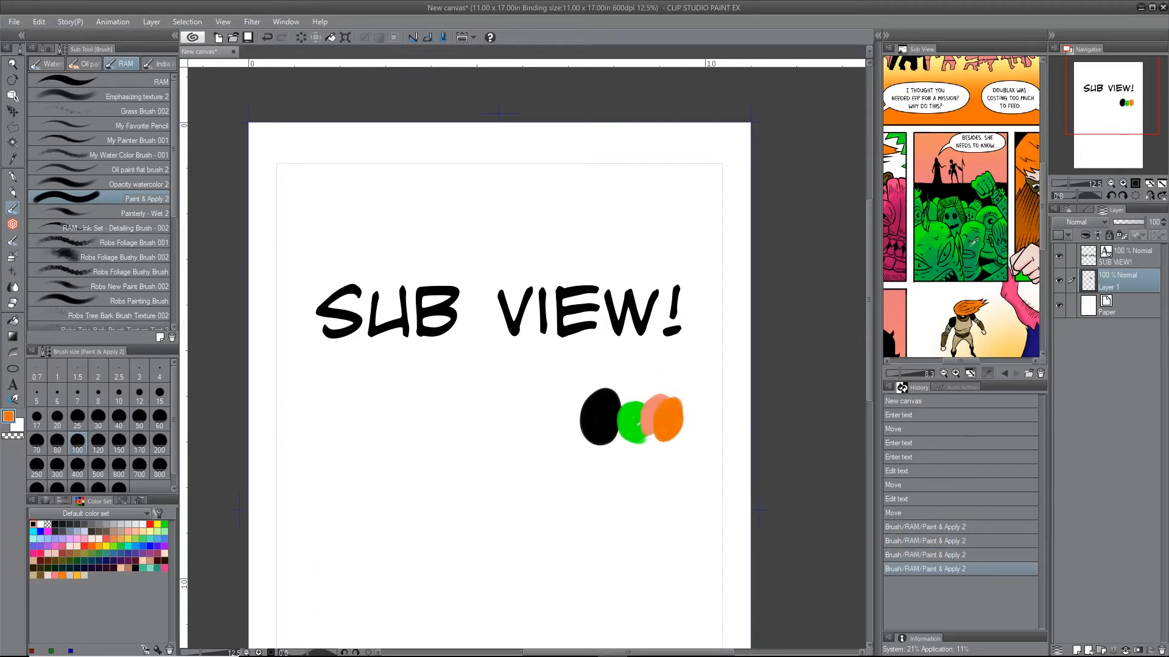
pyautogui.click(641, 447)
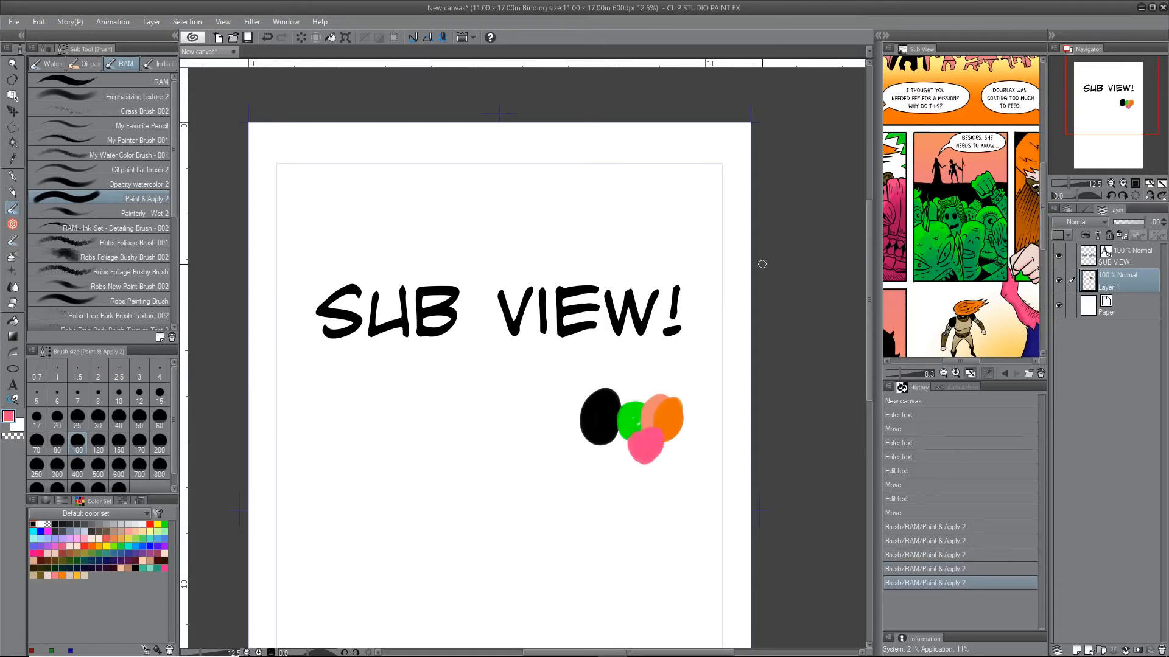
pyautogui.moveTo(752, 237)
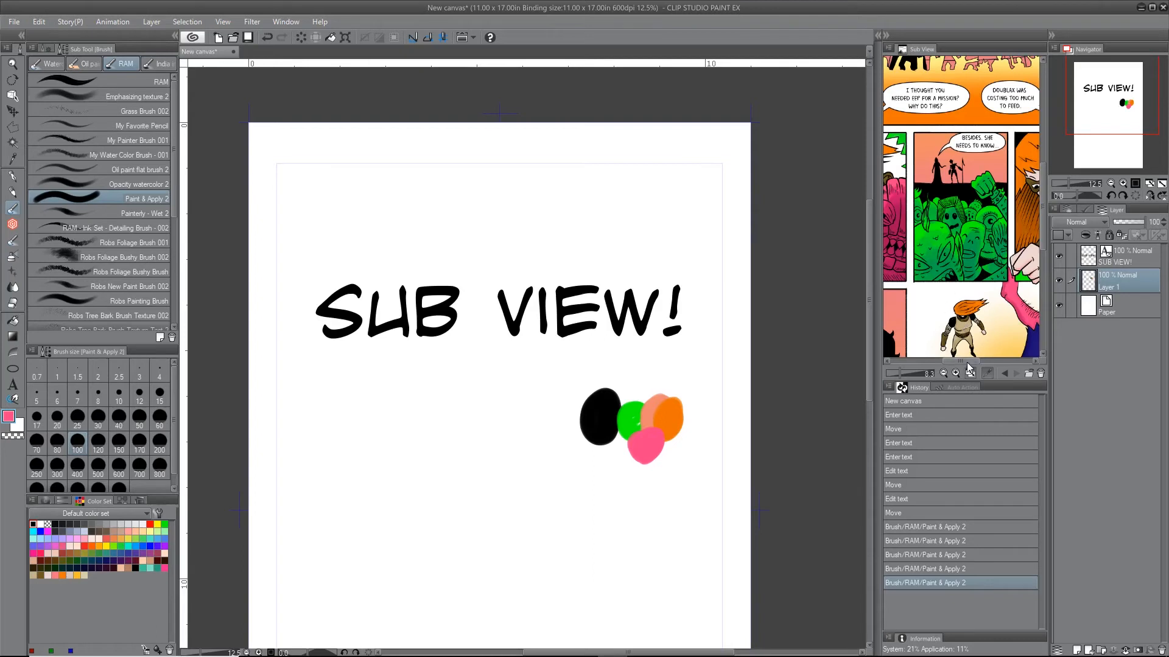
# - Scroll the Sub View reference page down to reach new colours to sample
pyautogui.scroll(-3)
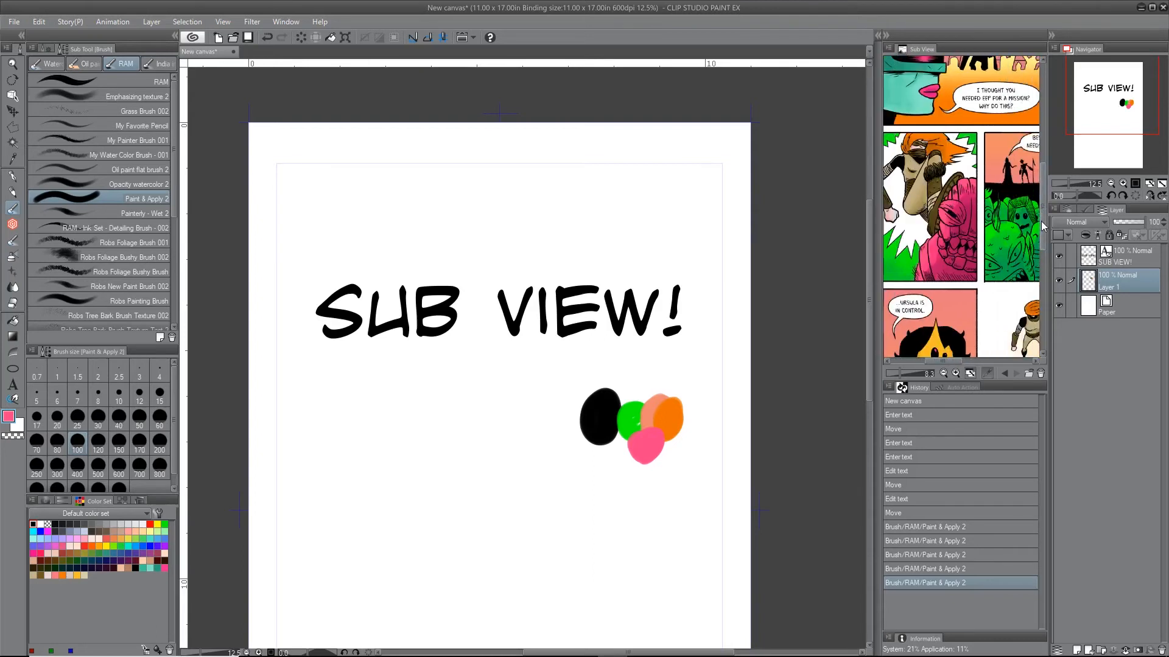
pyautogui.scroll(-3)
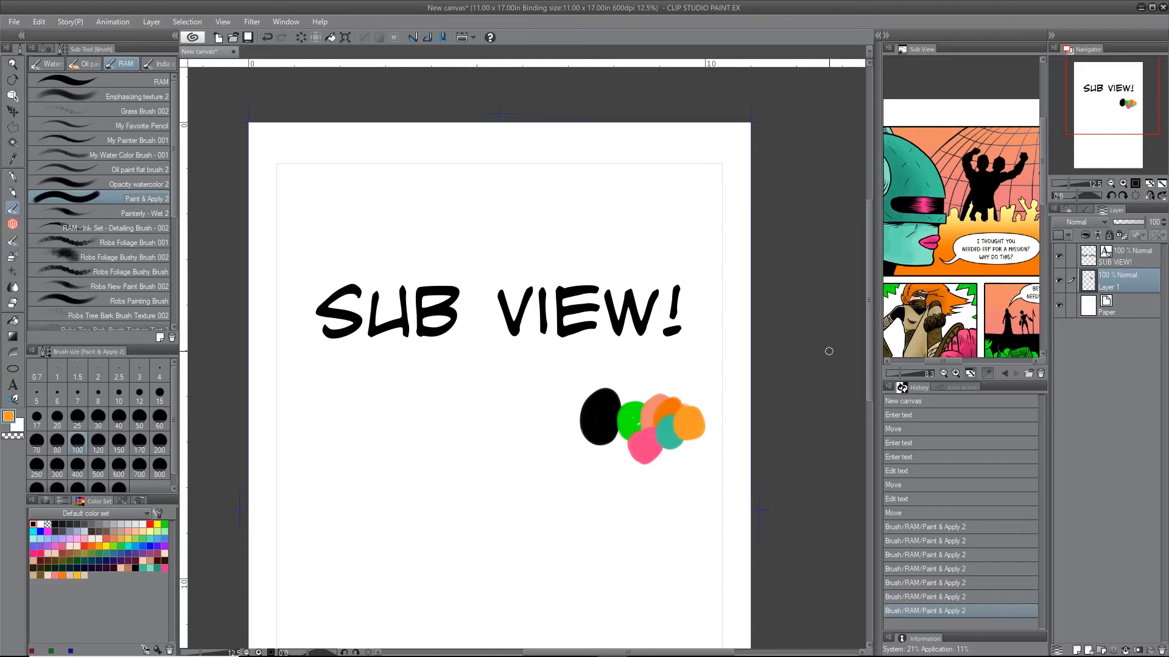
pyautogui.moveTo(1060, 383)
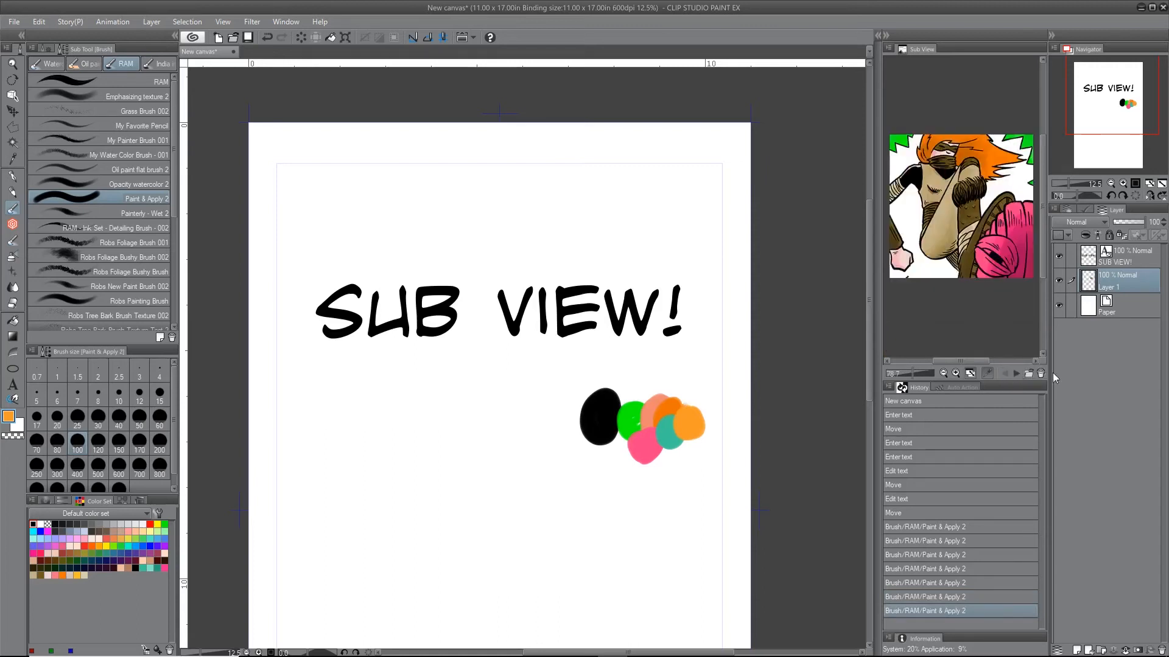
pyautogui.moveTo(1054, 394)
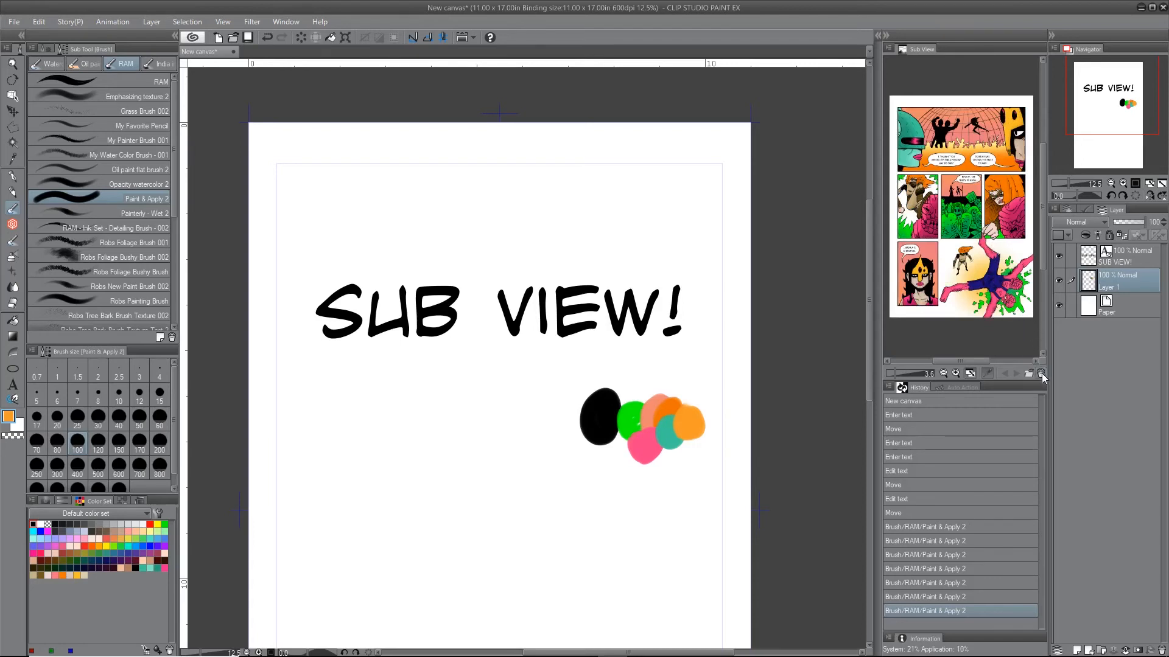
pyautogui.moveTo(1041, 372)
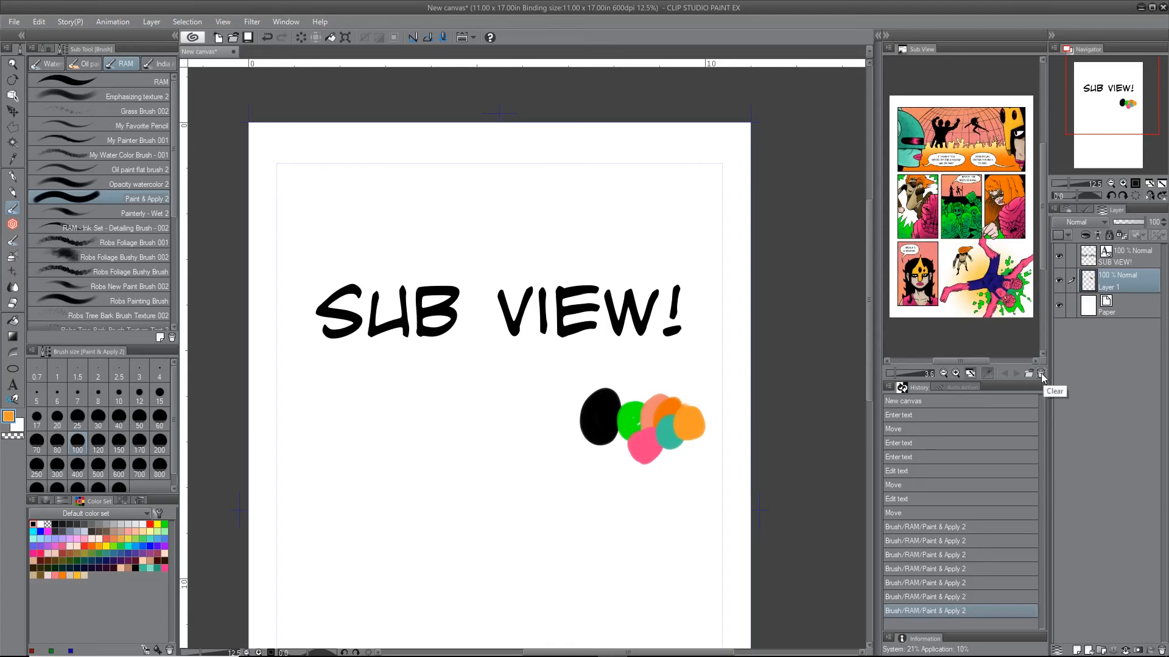
# - Clear the Sub View and load a batch of five comic images from the EEP folder
pyautogui.click(1042, 374)
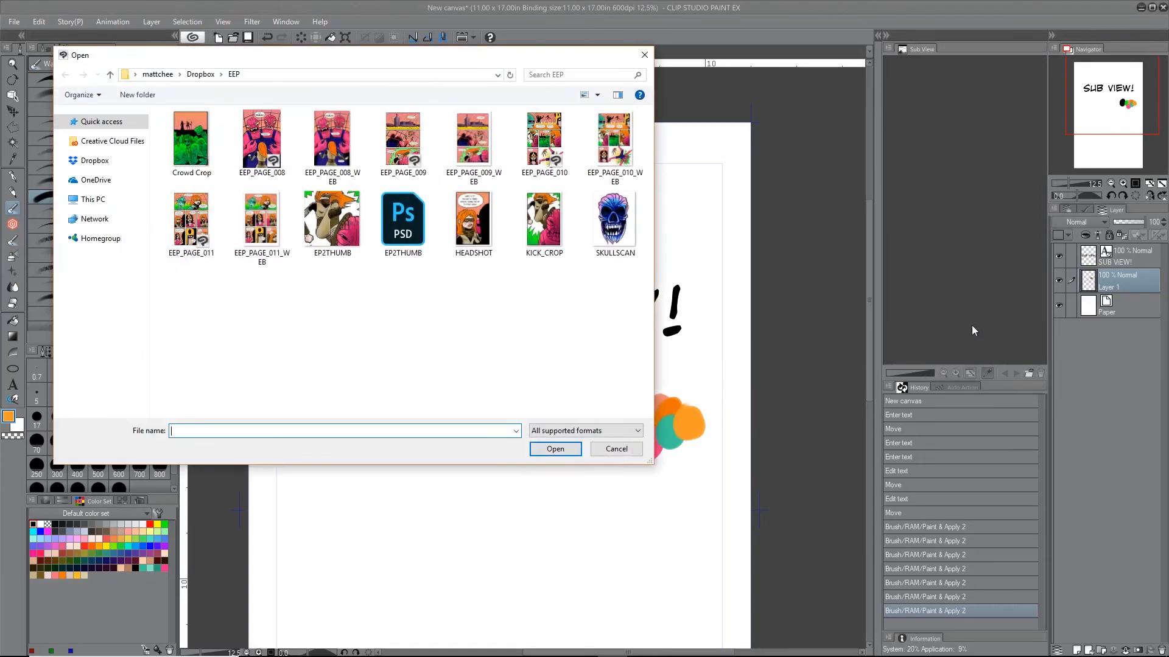
pyautogui.moveTo(376, 94)
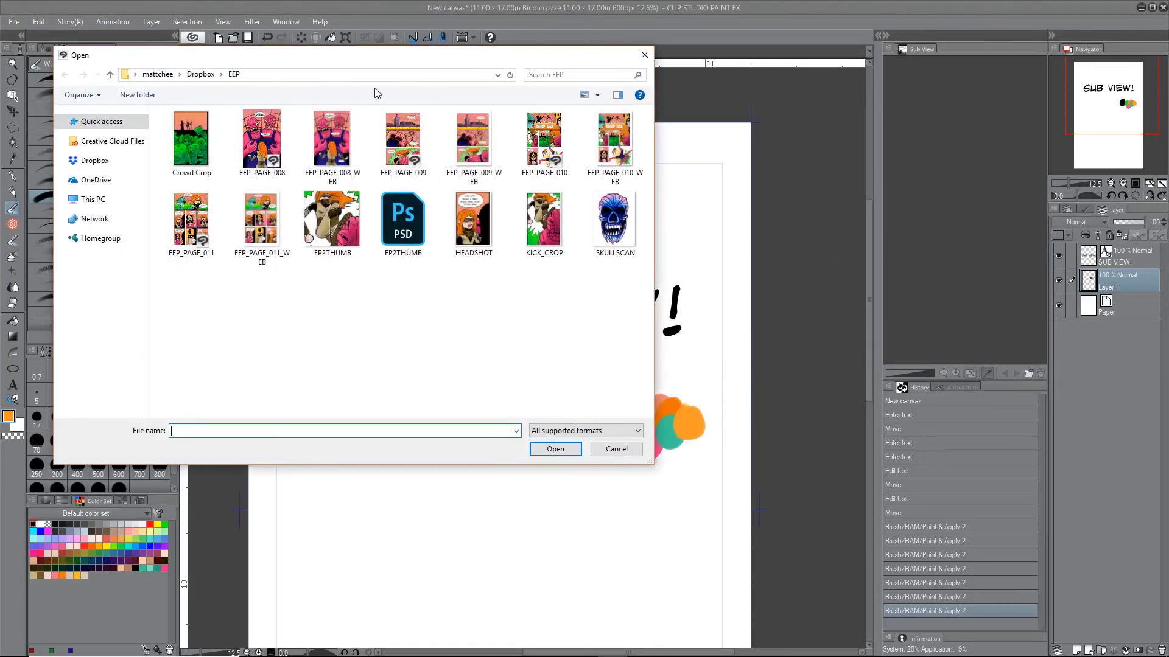
pyautogui.click(331, 138)
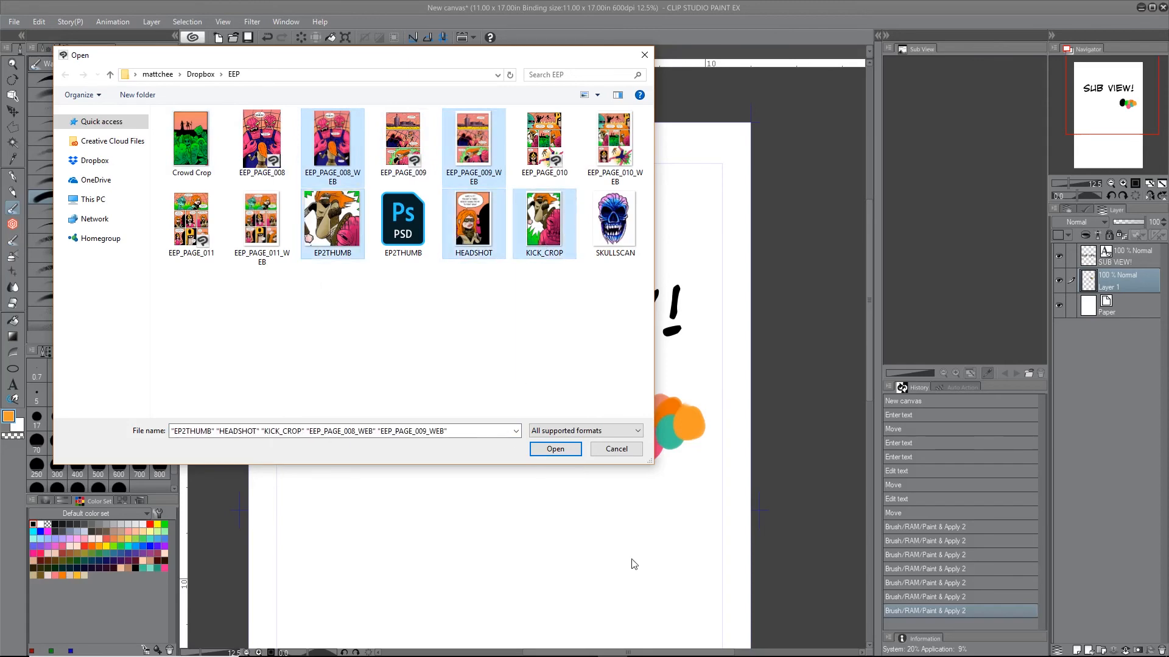
pyautogui.click(555, 450)
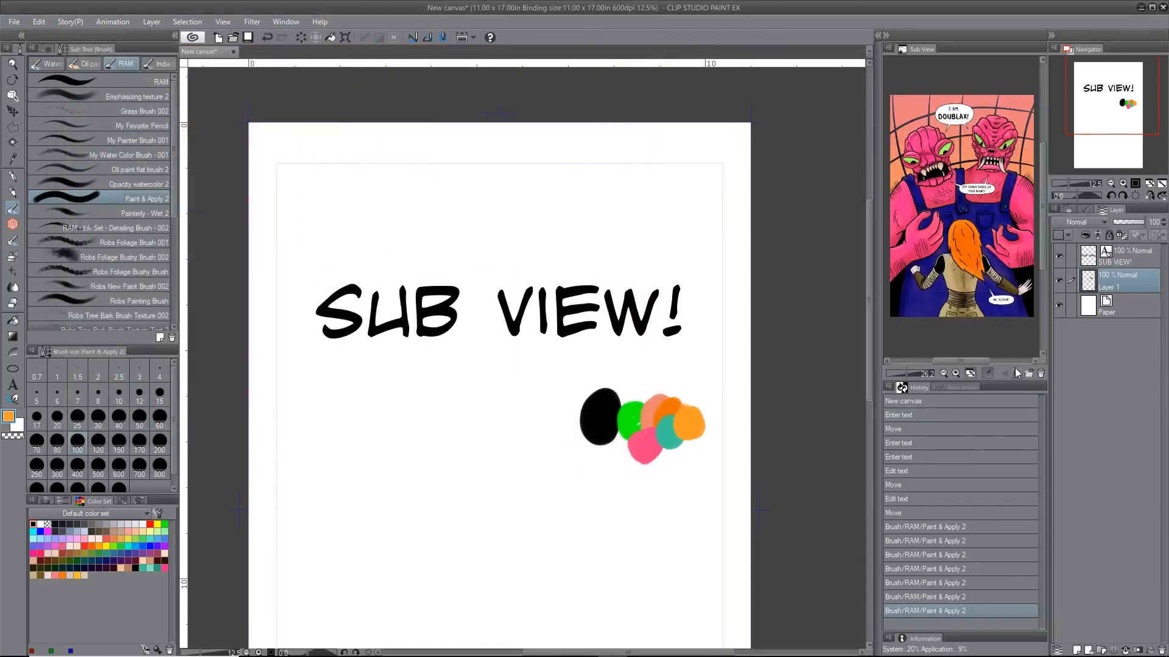
# - Advance two images in the Sub View to reach the kick close-up panel
pyautogui.click(1016, 374)
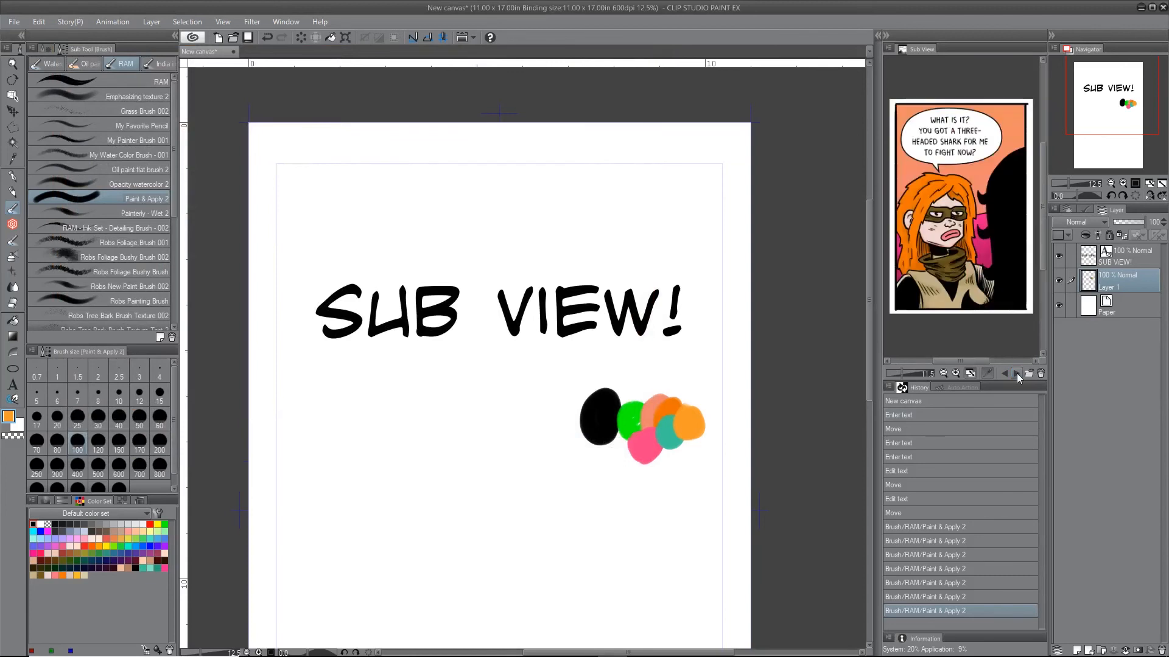
pyautogui.click(1016, 374)
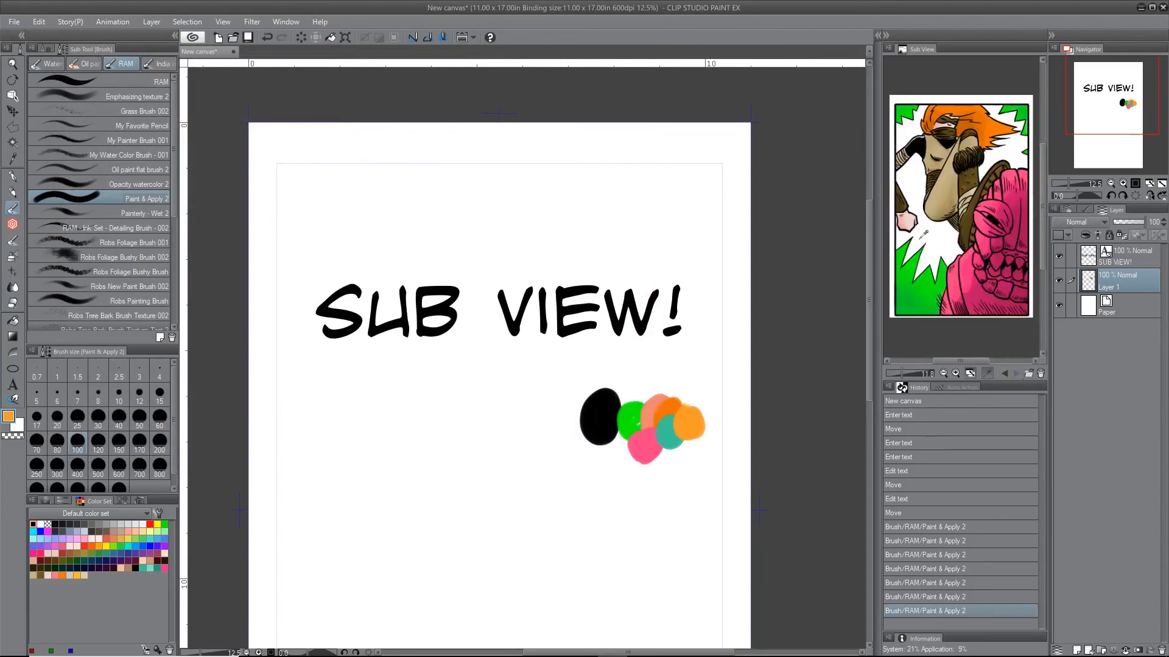
pyautogui.moveTo(815, 218)
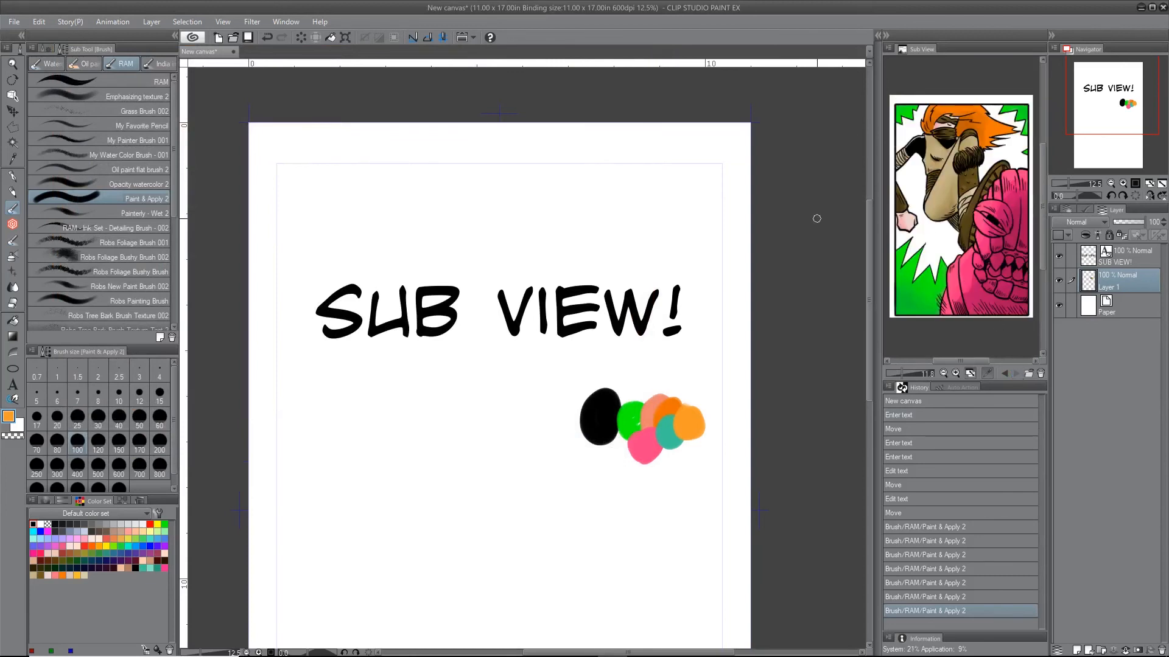
pyautogui.moveTo(785, 237)
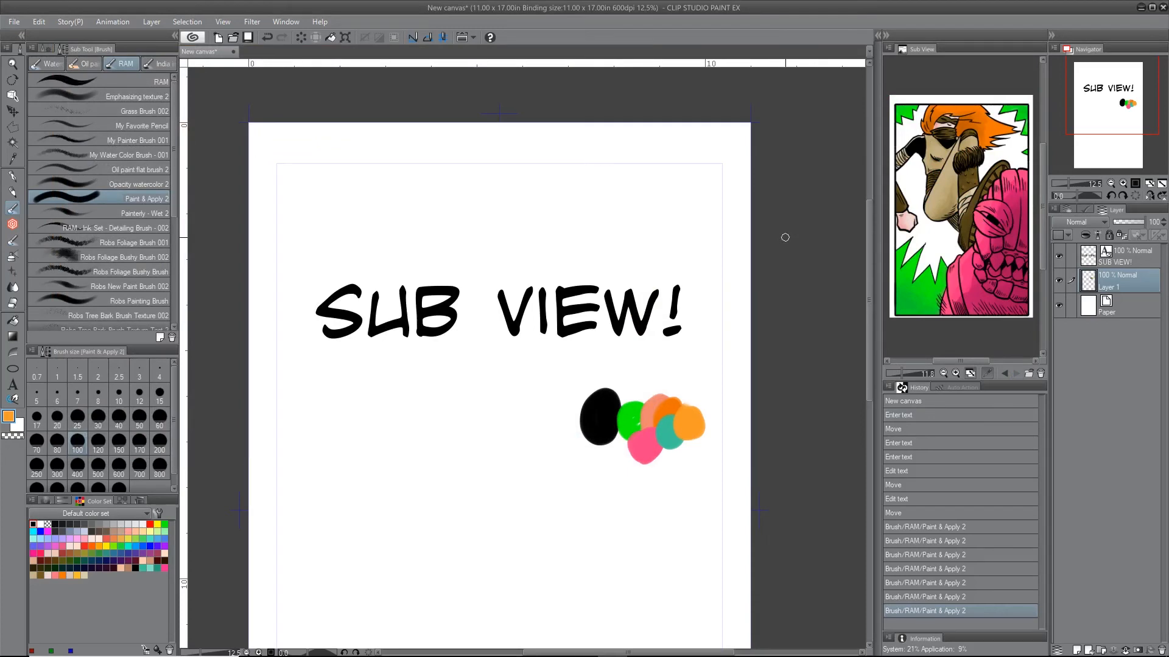